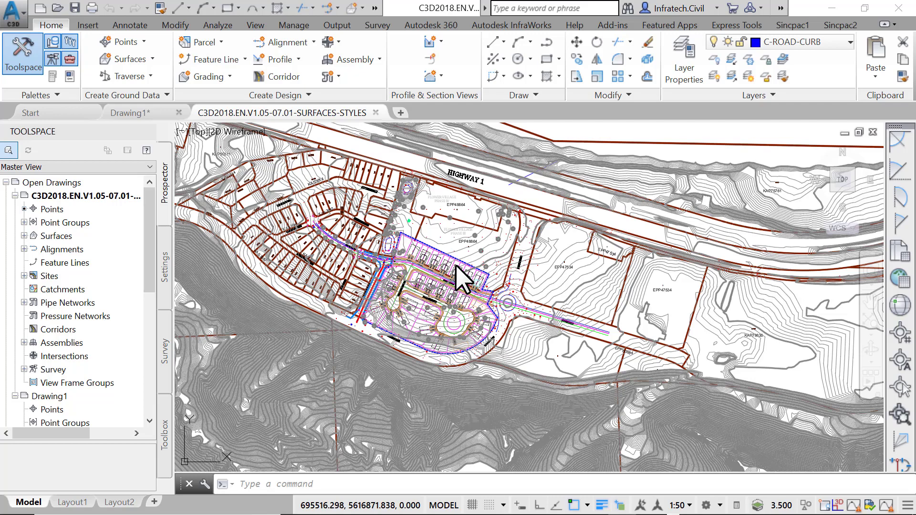
Zoom into the Flower Village lots and right-click the PRELIM-EG surface.
scroll("up", 3)
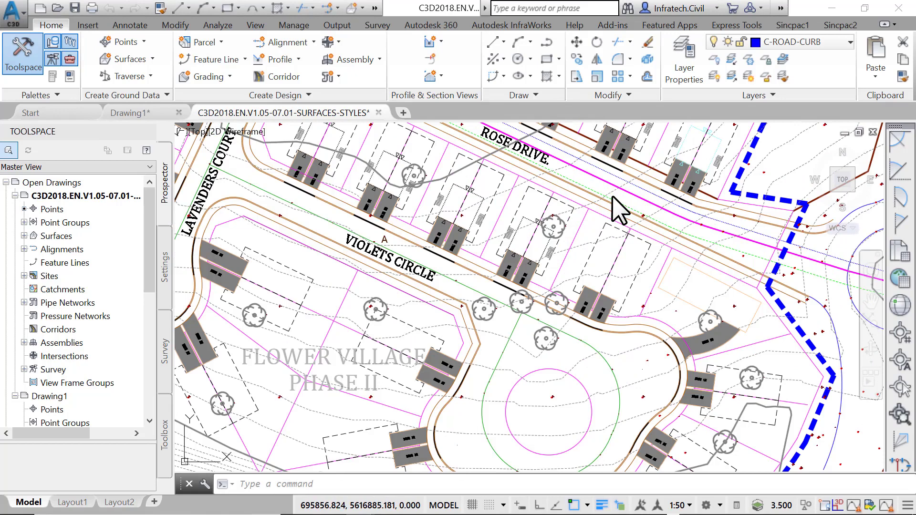
mouse_move(322, 297)
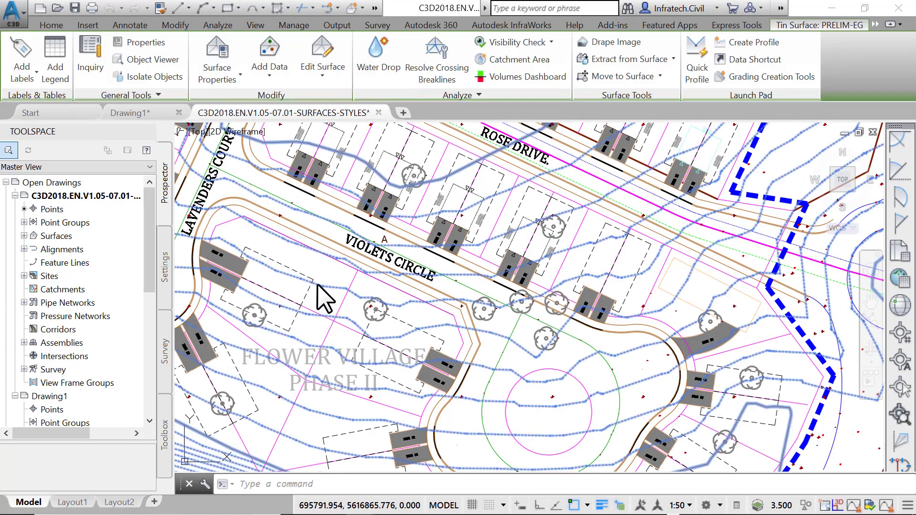
mouse_move(344, 284)
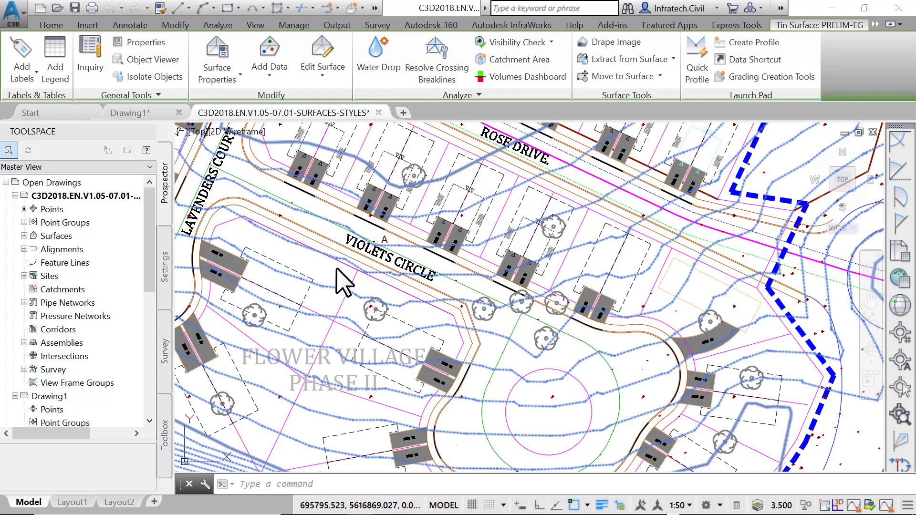
right_click(341, 281)
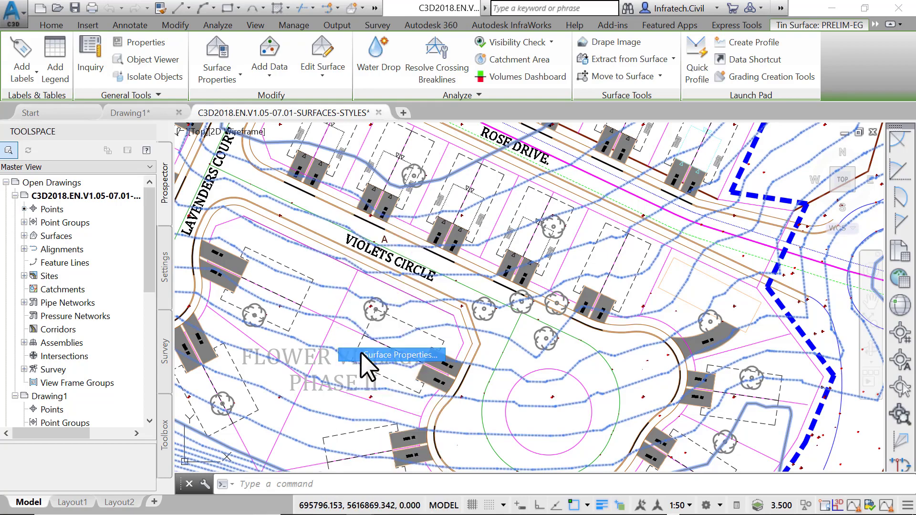
In PRELIM-EG's Surface Properties, pick the Elevation Banding (2D) surface style.
left_click(399, 354)
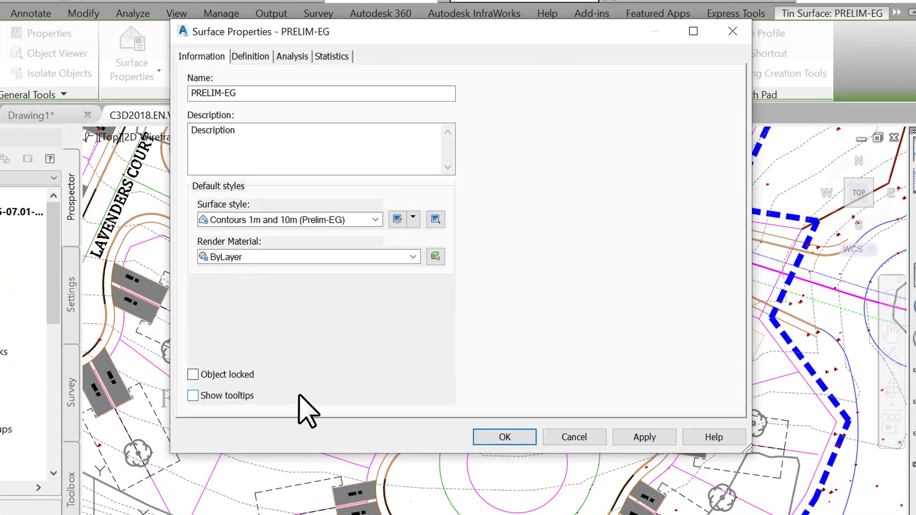
mouse_move(308, 397)
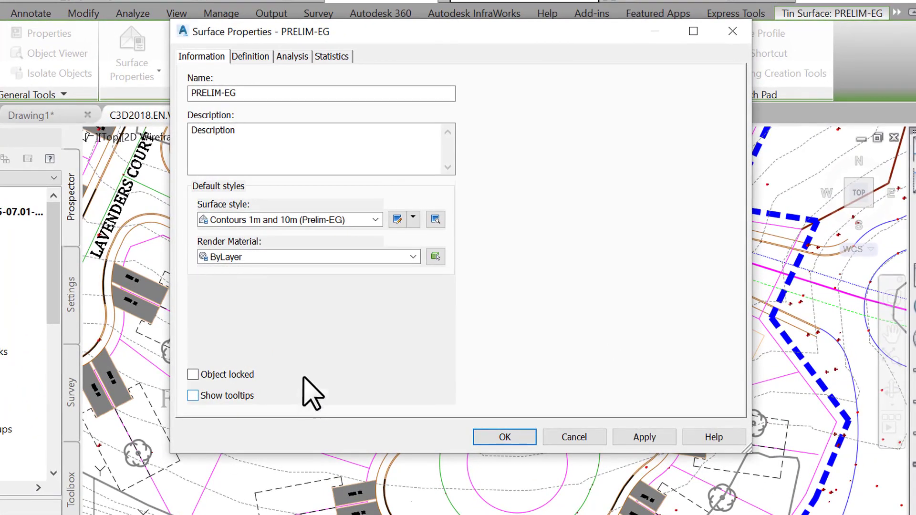
left_click(376, 219)
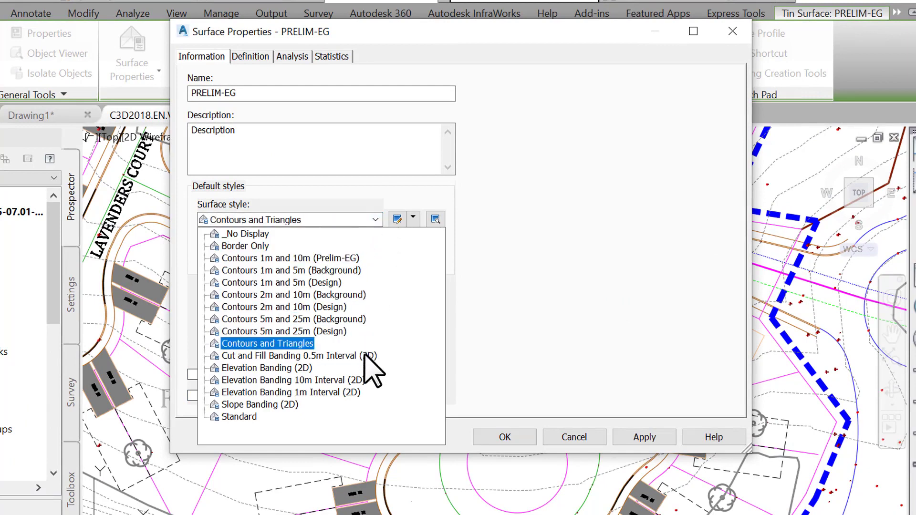
left_click(266, 368)
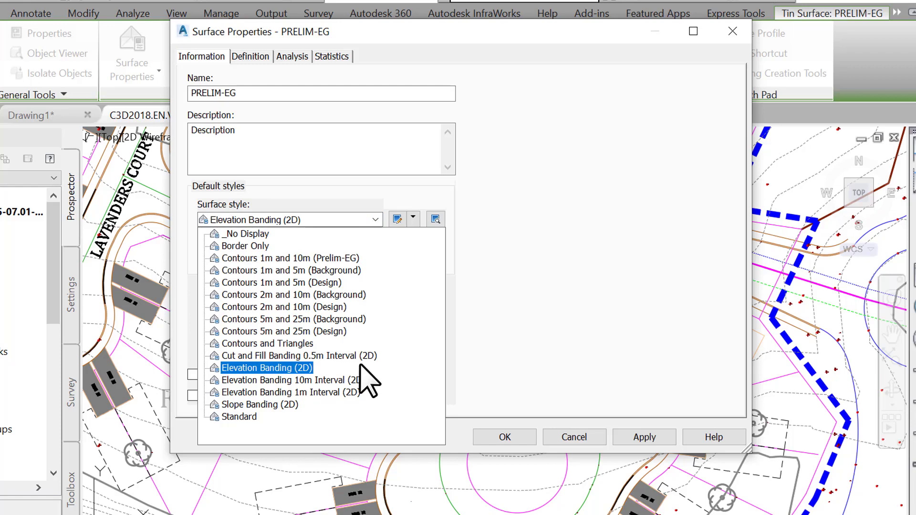
left_click(266, 367)
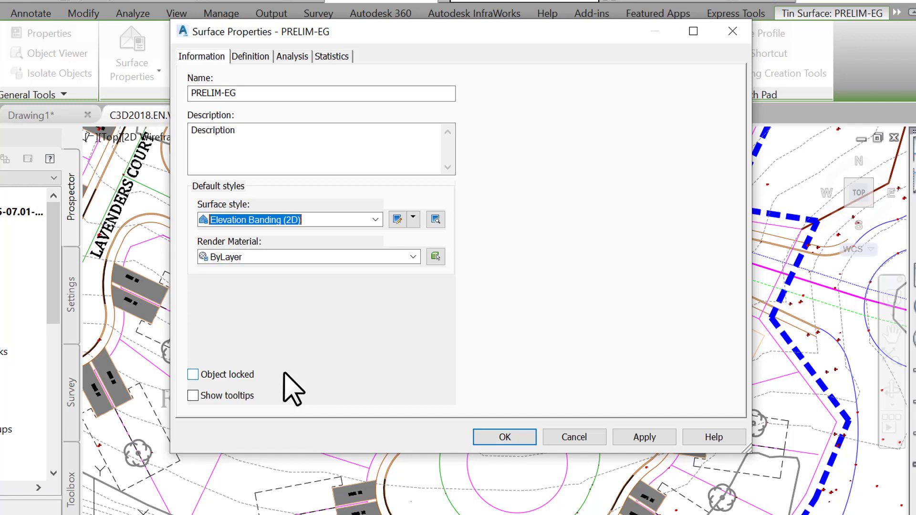
mouse_move(304, 70)
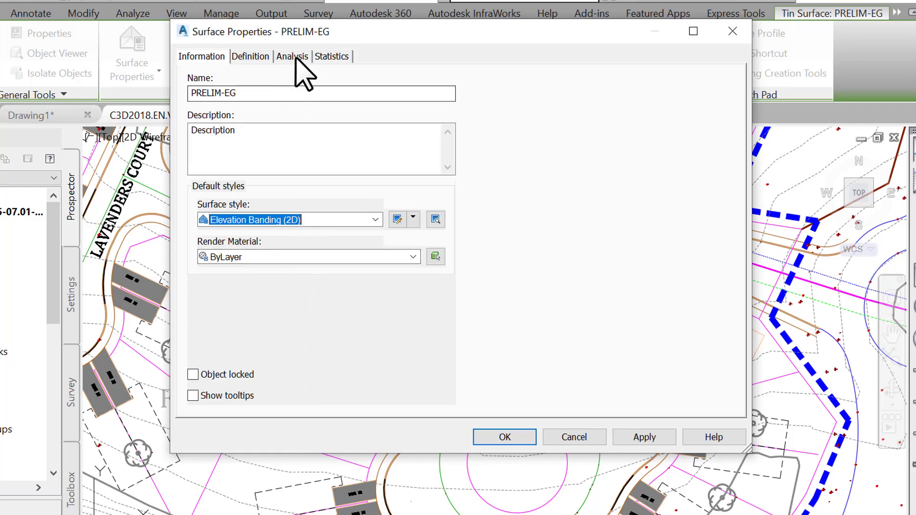
Run an Elevations analysis on PRELIM-EG with 5 ranges.
left_click(292, 57)
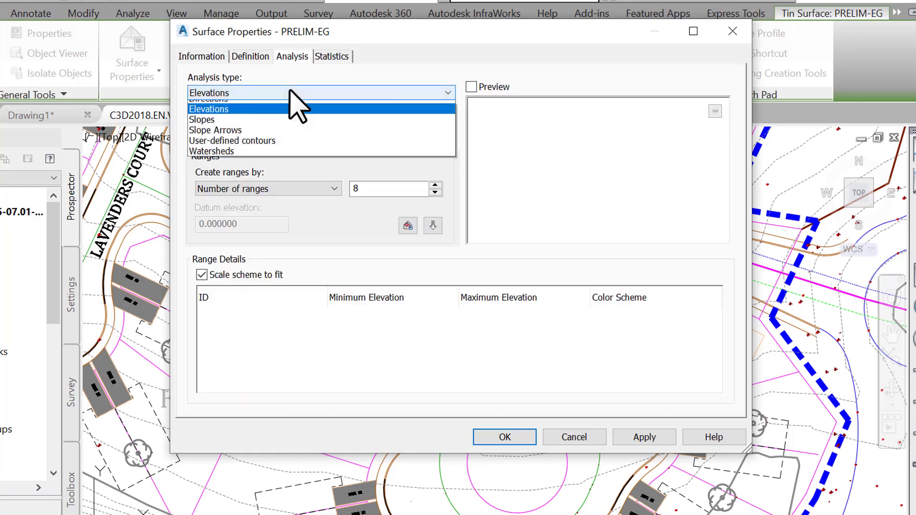
left_click(209, 109)
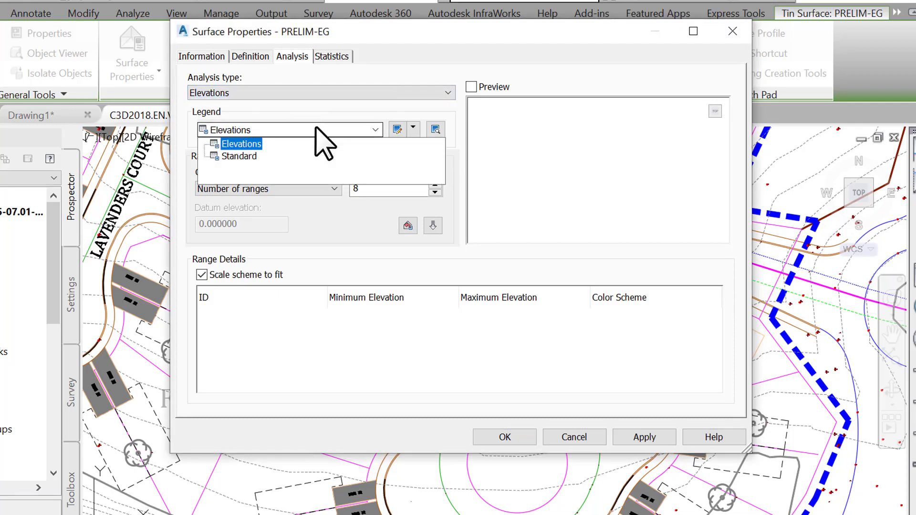
left_click(240, 144)
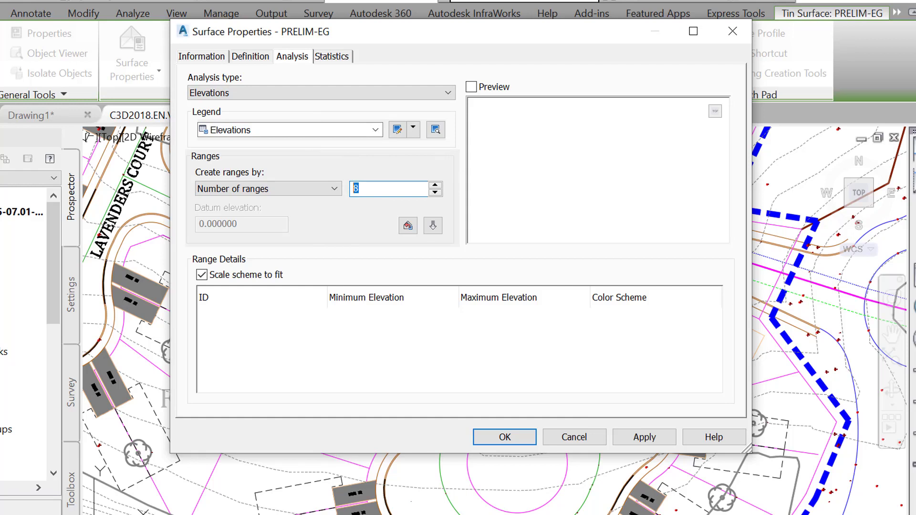
type("5")
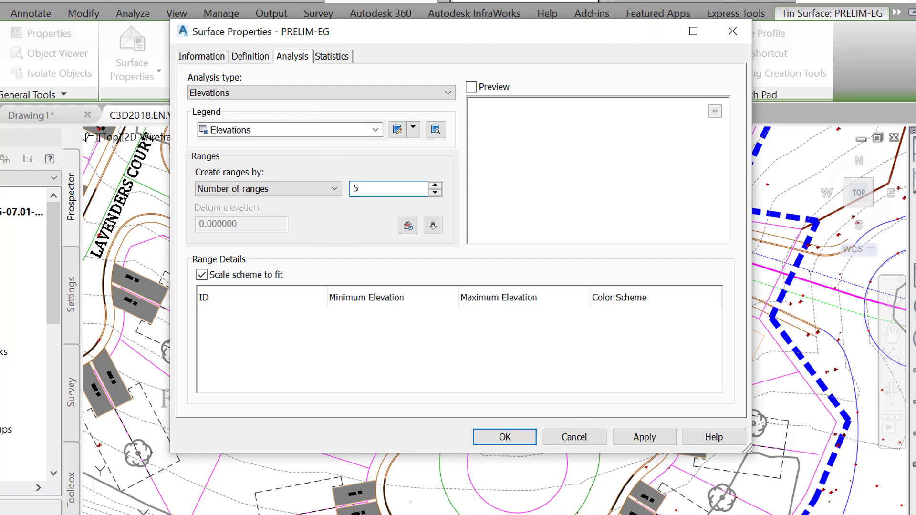
left_click(385, 189)
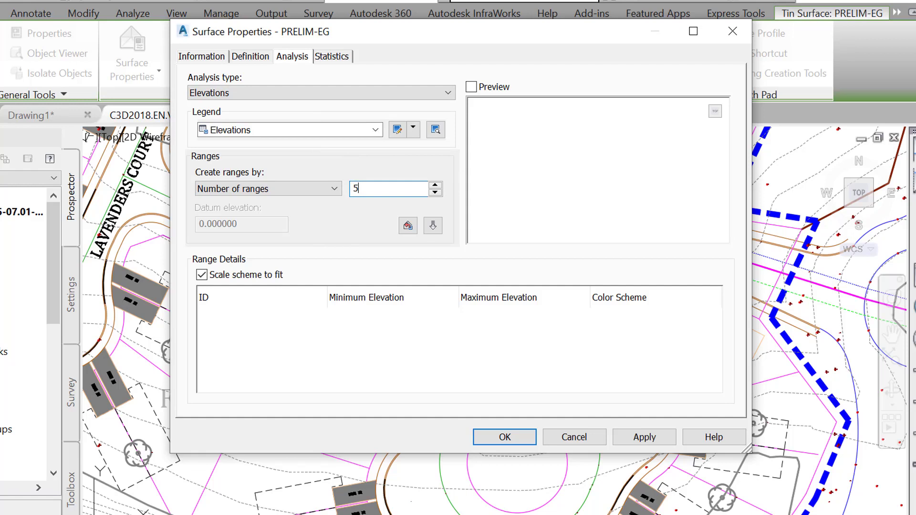
mouse_move(358, 213)
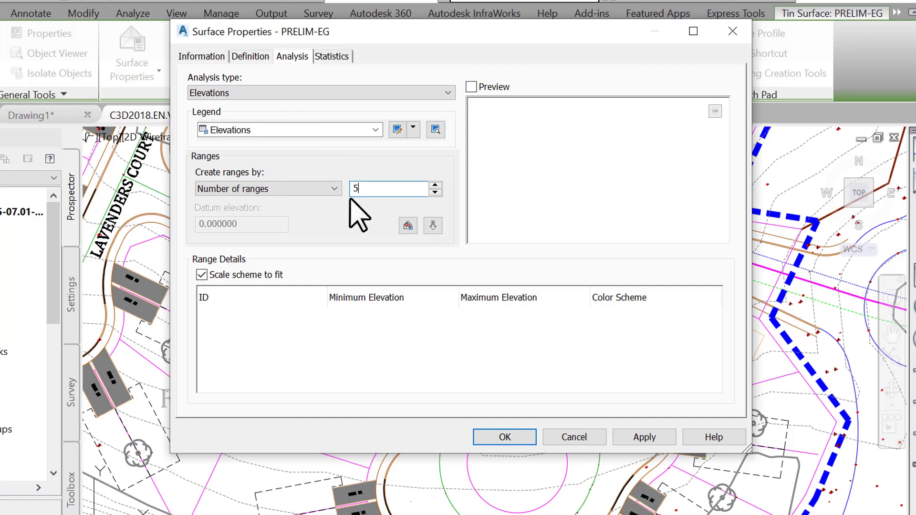
left_click(433, 225)
type("385")
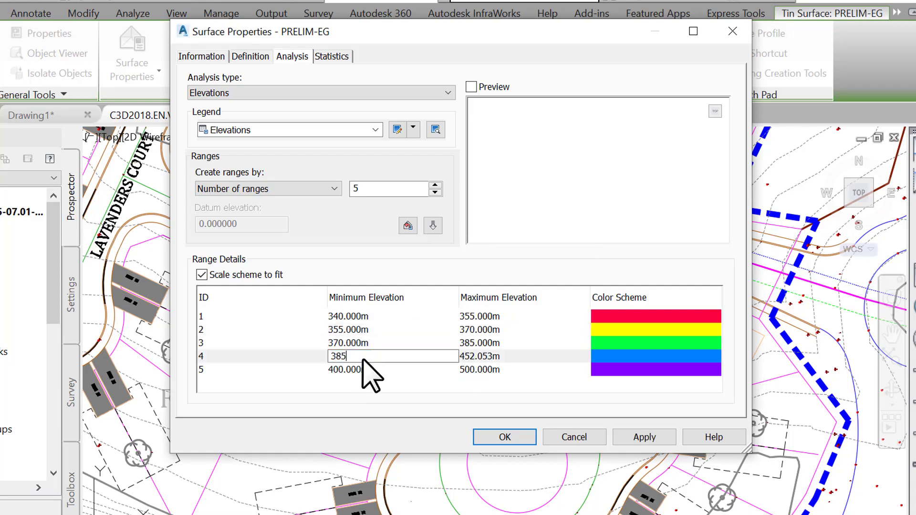
Adjust the range elevation values and colours for ranges 4 and 5, then confirm.
left_click(523, 356)
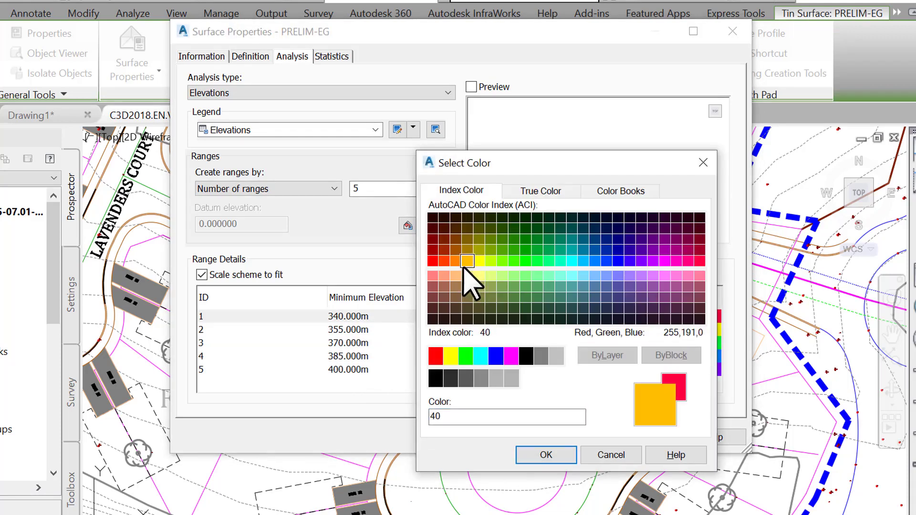
left_click(544, 455)
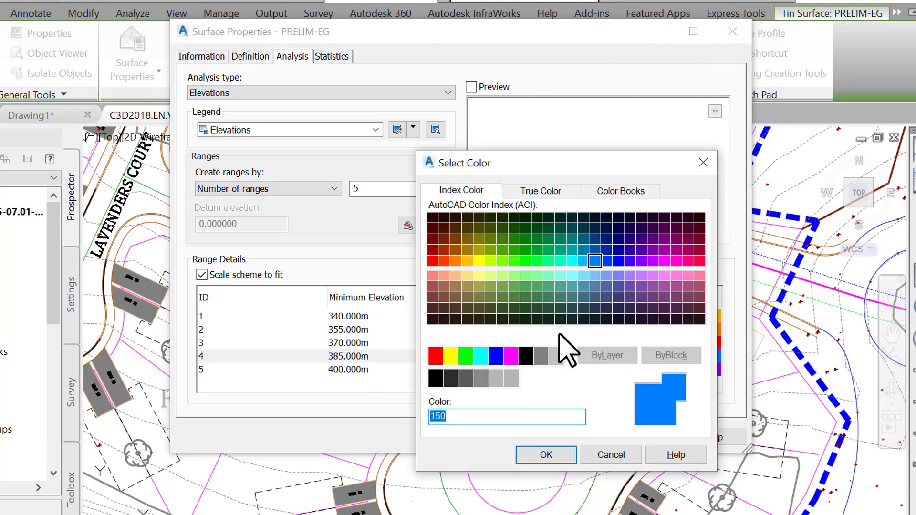
left_click(640, 261)
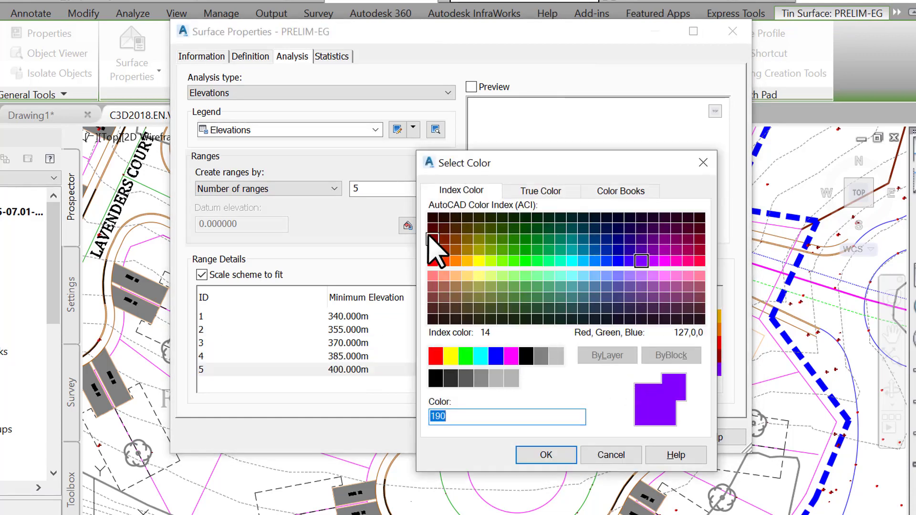
left_click(544, 455)
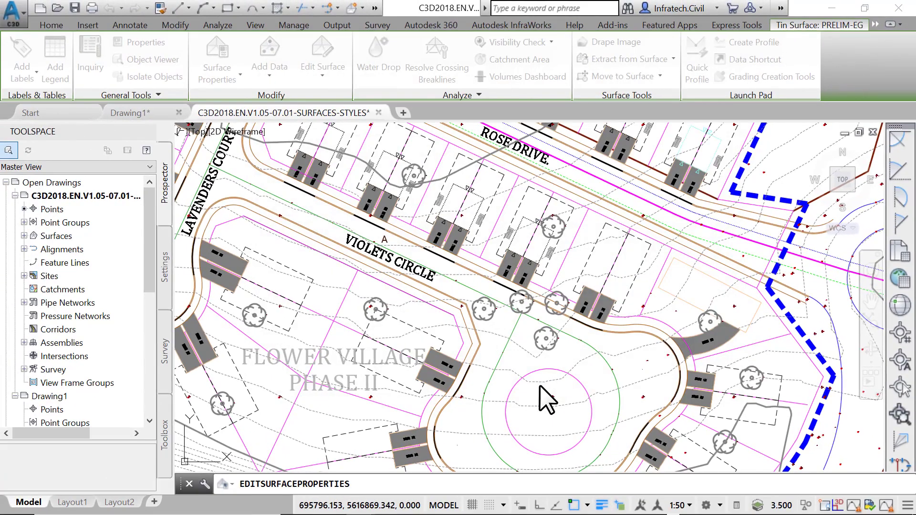
left_click(51, 25)
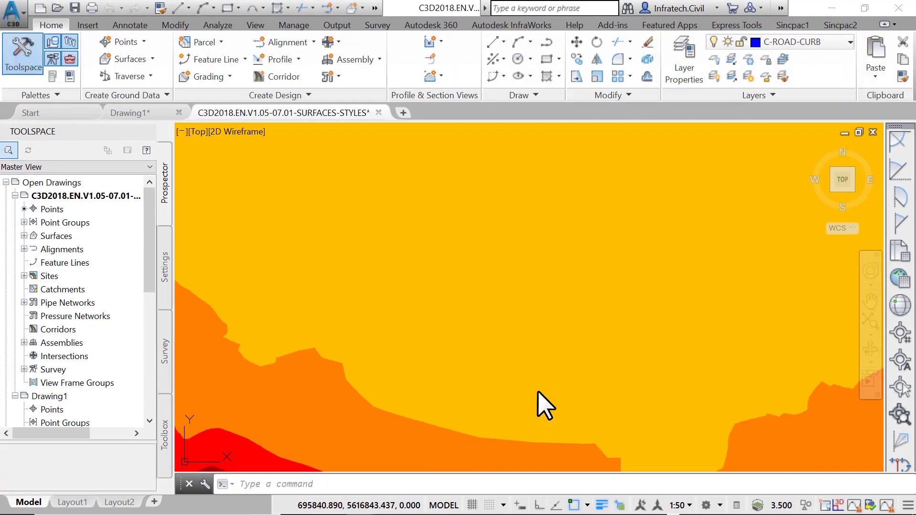
right_click(544, 403)
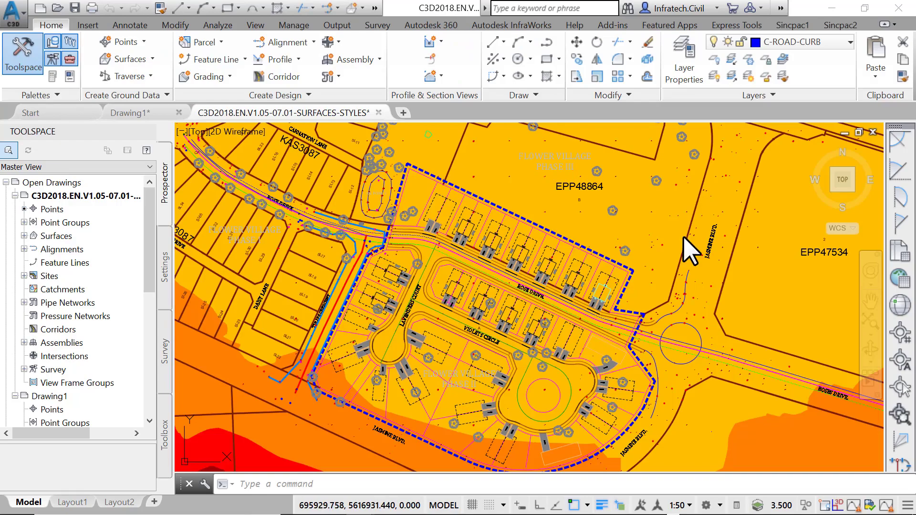
scroll("down", 3)
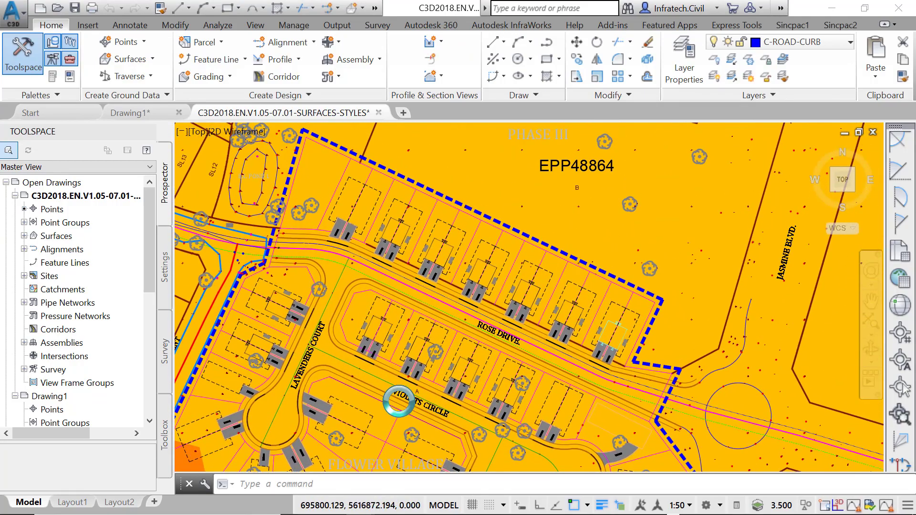
right_click(400, 404)
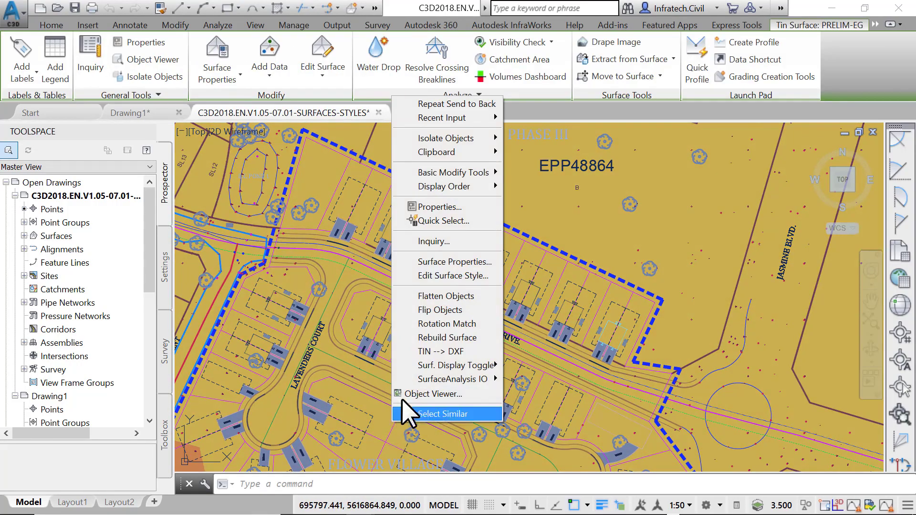
Switch PRELIM-EG to the 1m and 10m contour style and apply it.
left_click(455, 261)
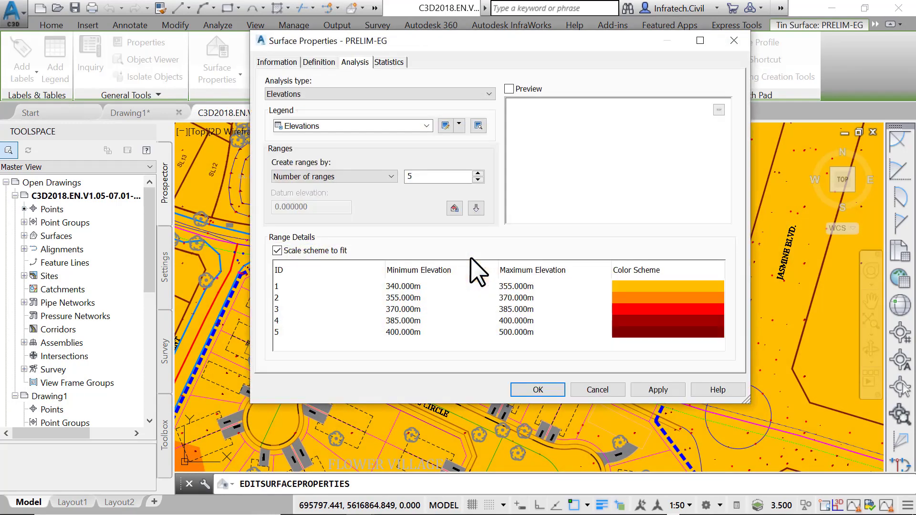
left_click(276, 62)
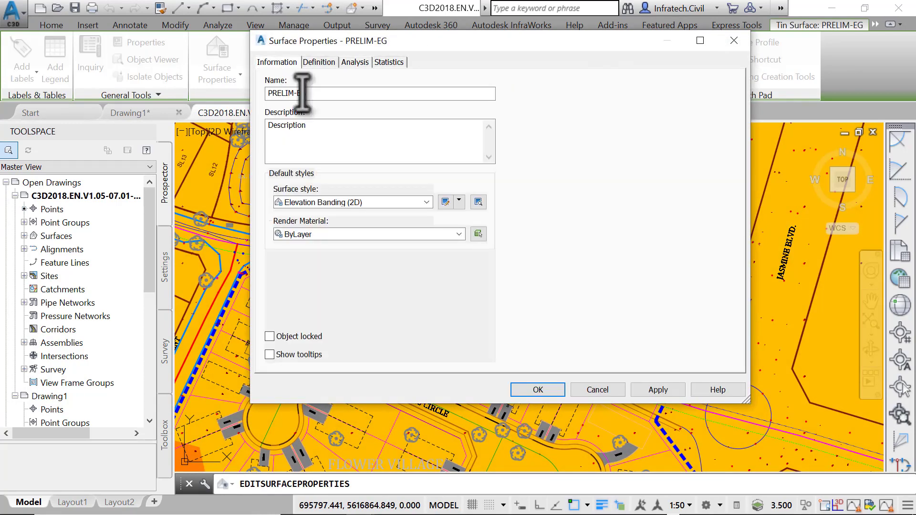
left_click(353, 202)
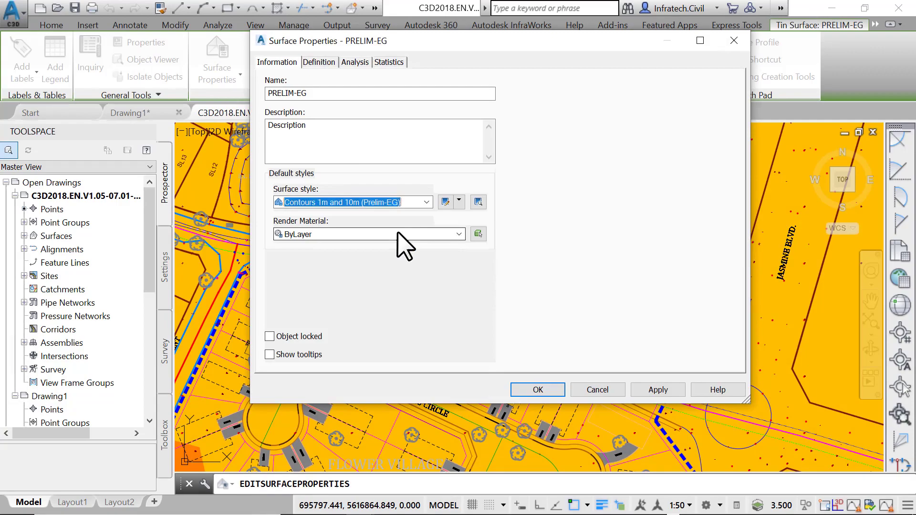
left_click(536, 390)
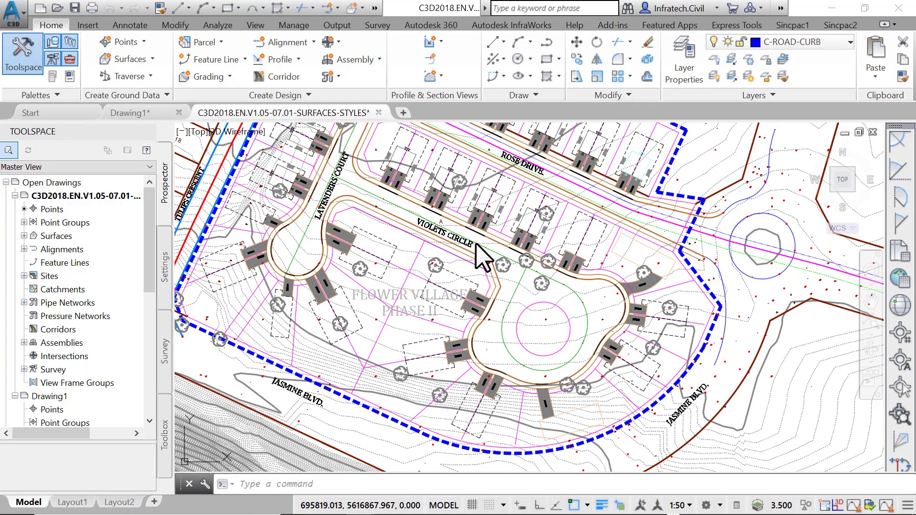
mouse_move(483, 260)
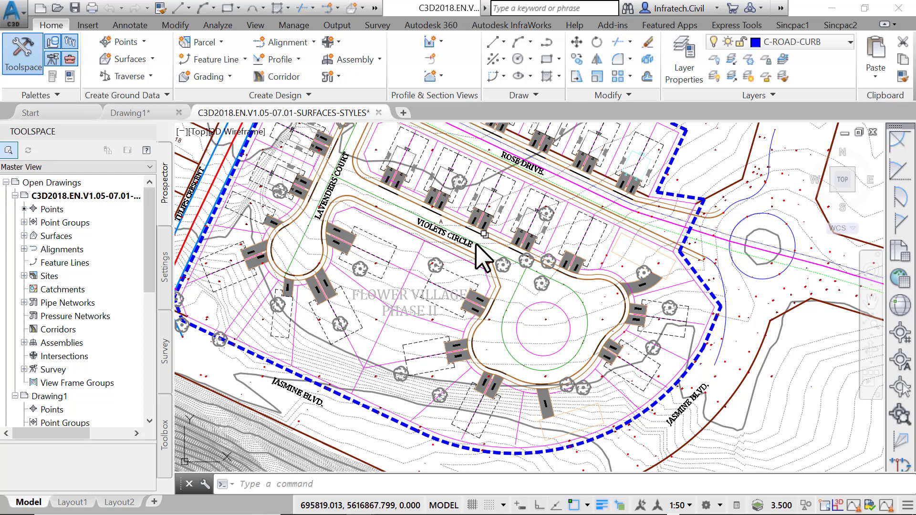
mouse_move(405, 266)
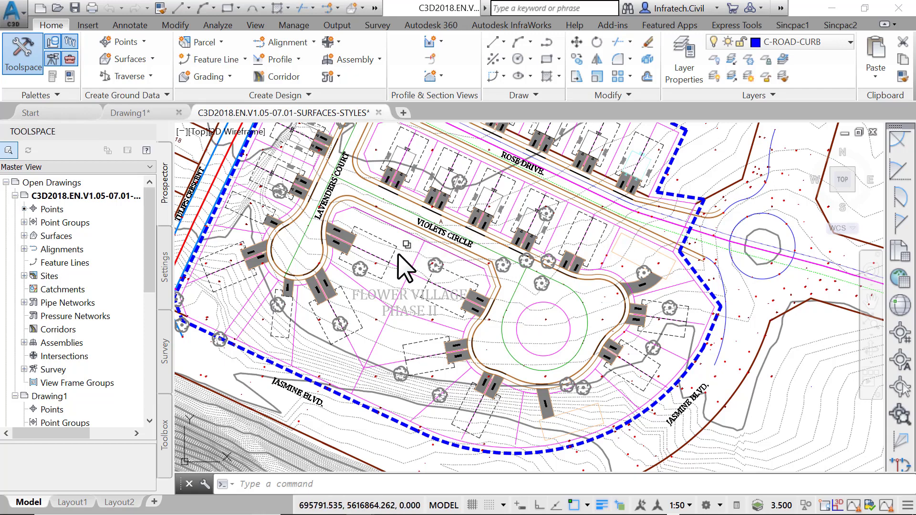
Set PRELIM-EG's surface style to _No Display to hide it.
left_click(406, 244)
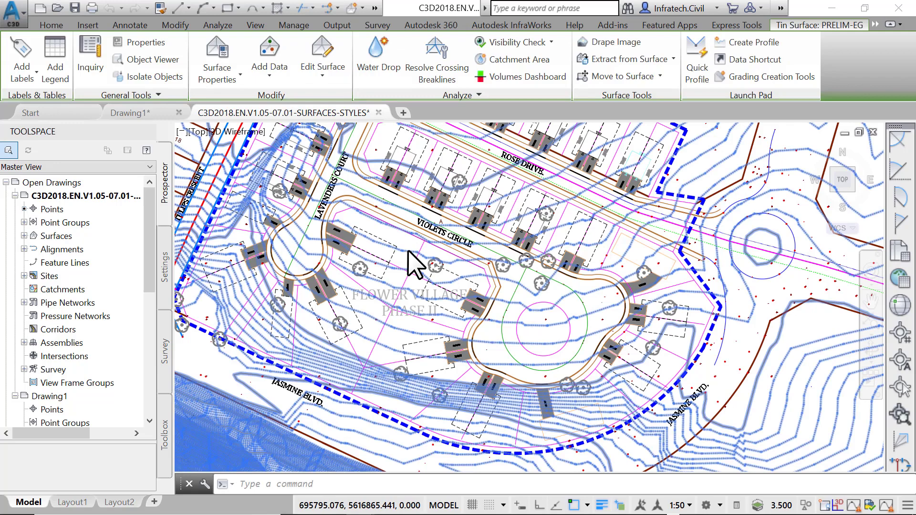
right_click(415, 263)
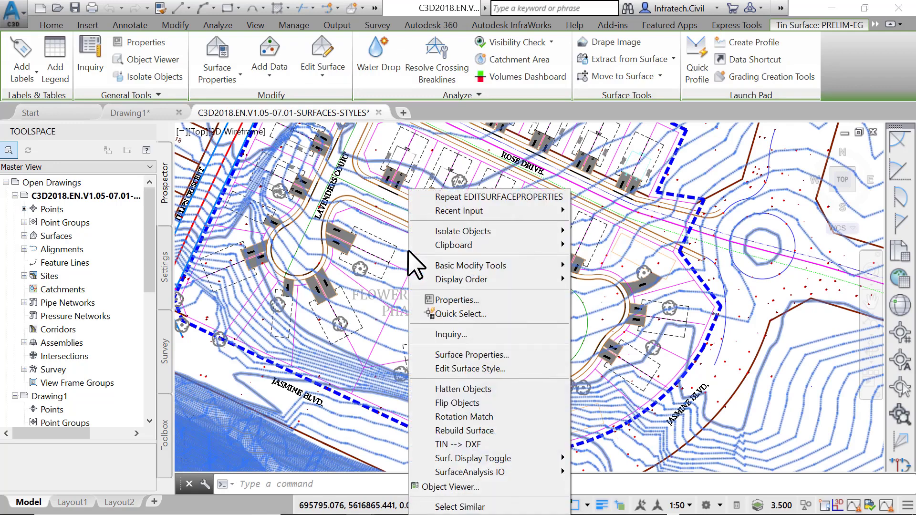
mouse_move(471, 354)
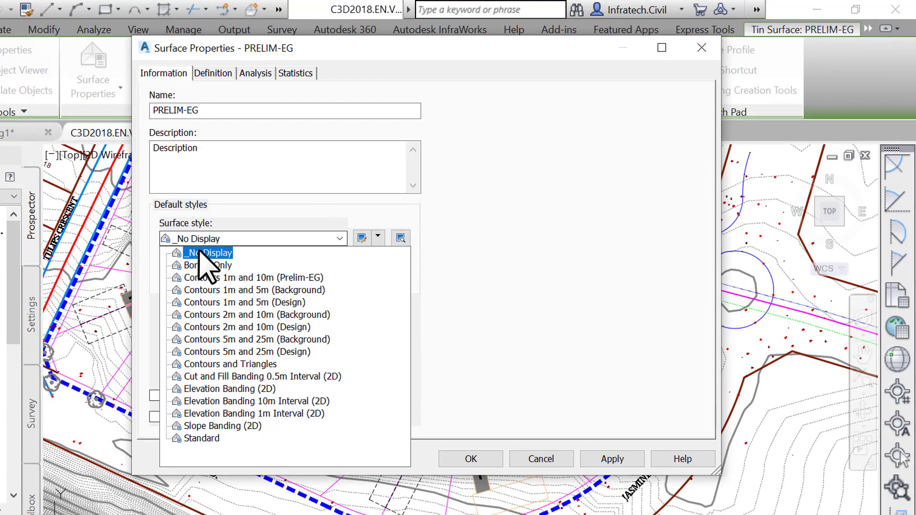
left_click(209, 238)
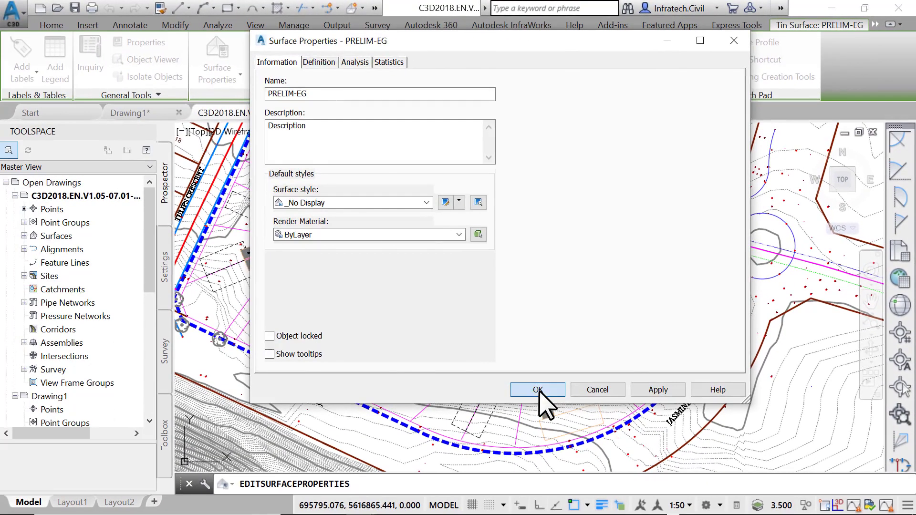
left_click(536, 390)
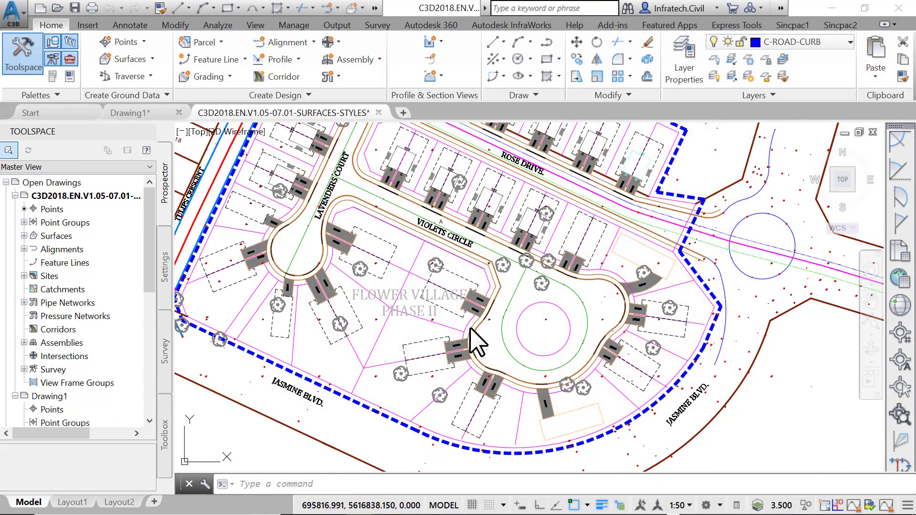
mouse_move(141, 268)
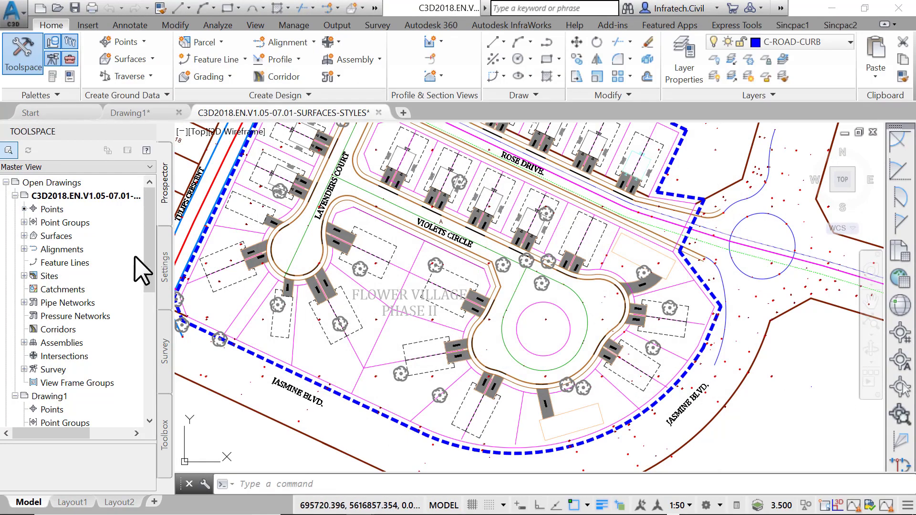
Confirm in Prospector that EG-STRIP uses _No Display, then bring up EXISTING GROUND's properties.
left_click(24, 236)
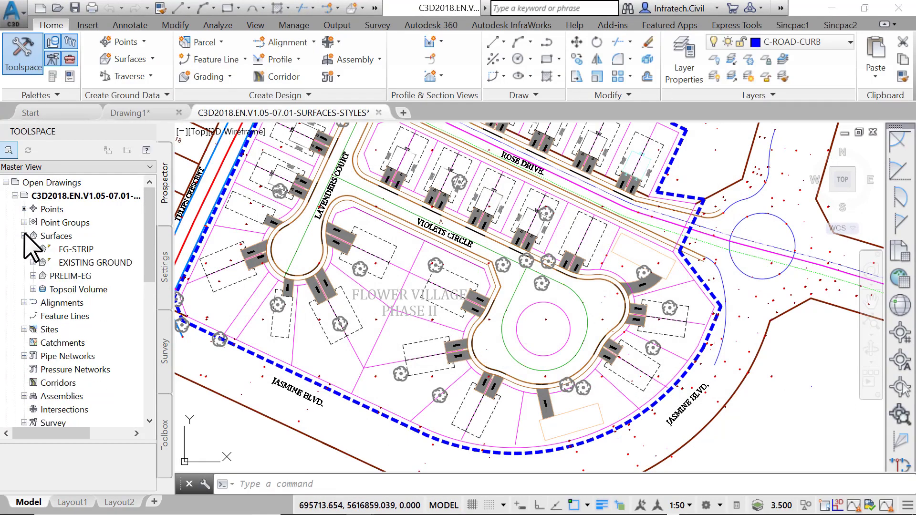
right_click(76, 249)
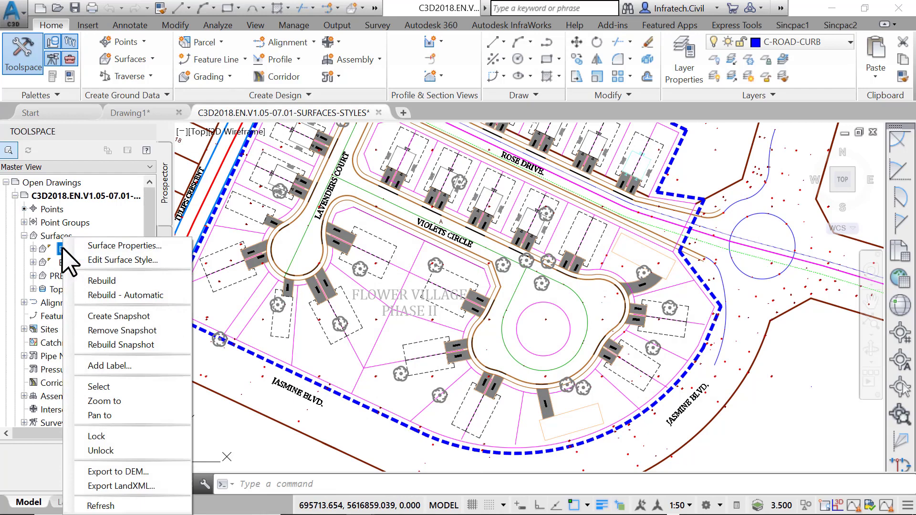
left_click(123, 245)
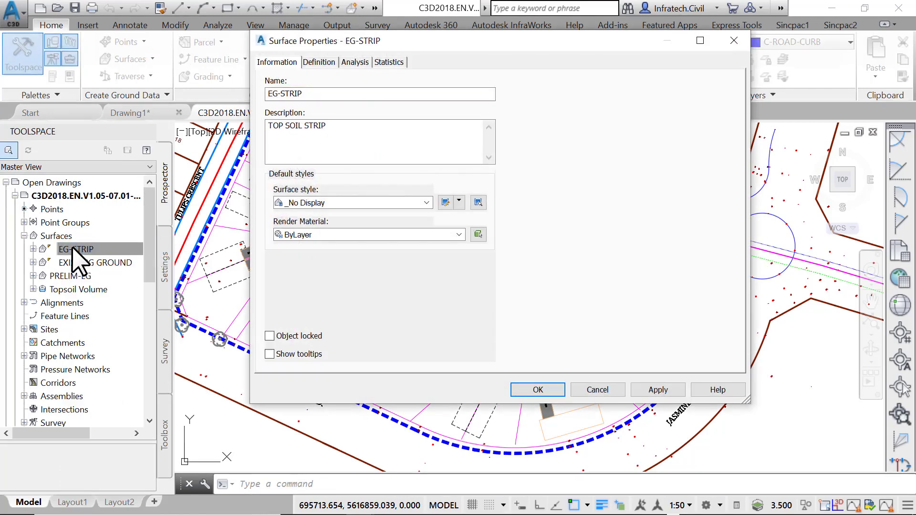
left_click(536, 389)
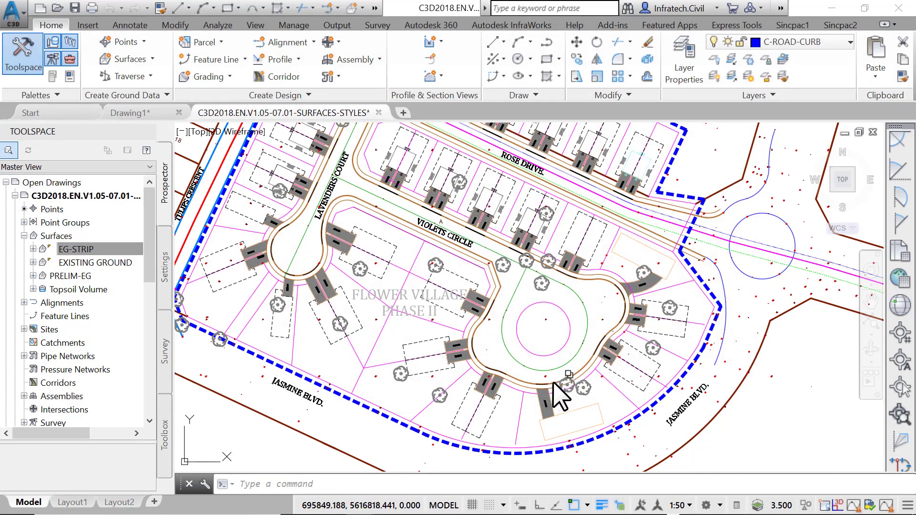
mouse_move(515, 382)
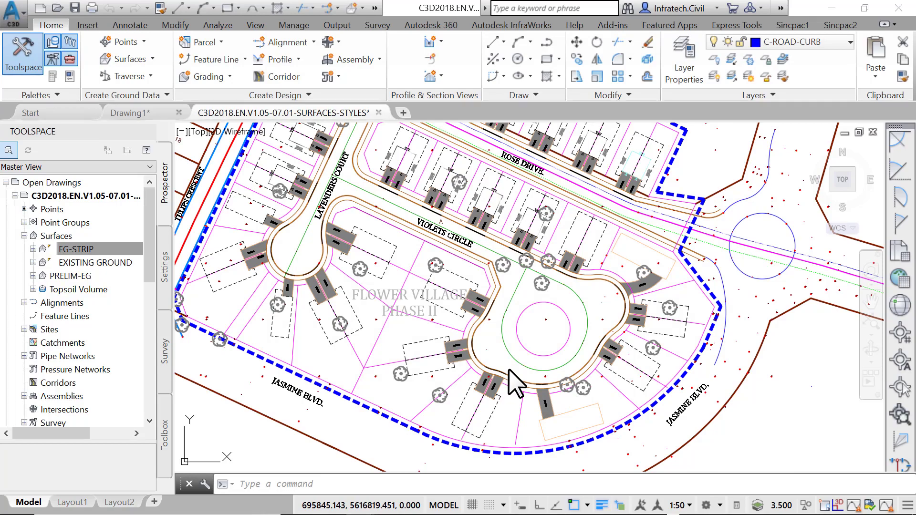
left_click(96, 262)
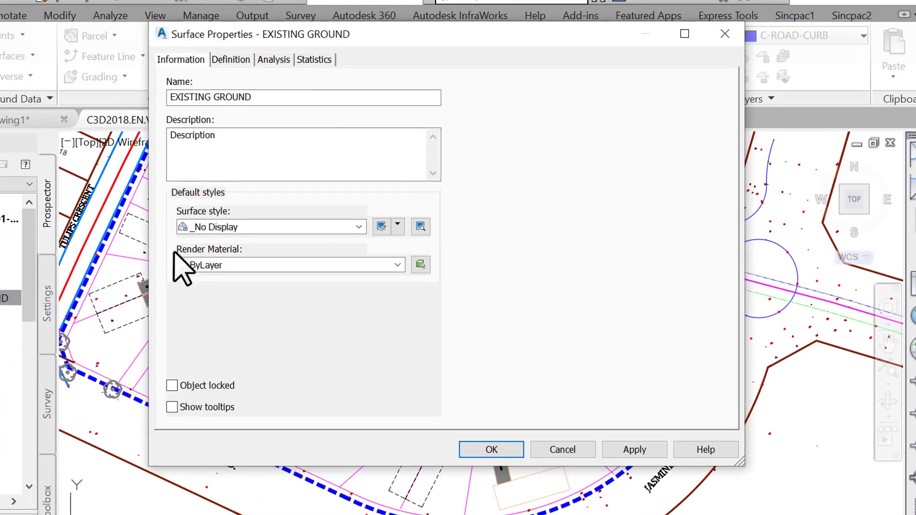
Browse EXISTING GROUND's surface style list and create a new surface style.
left_click(359, 226)
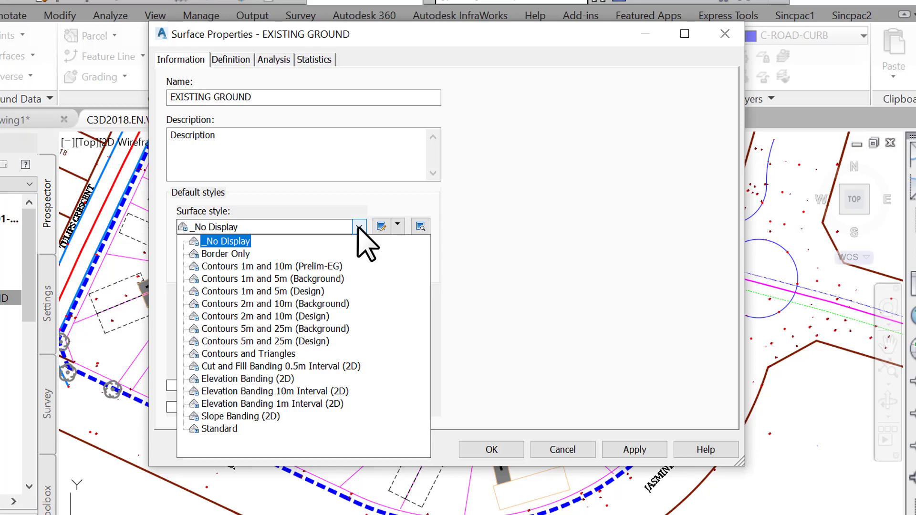
left_click(397, 227)
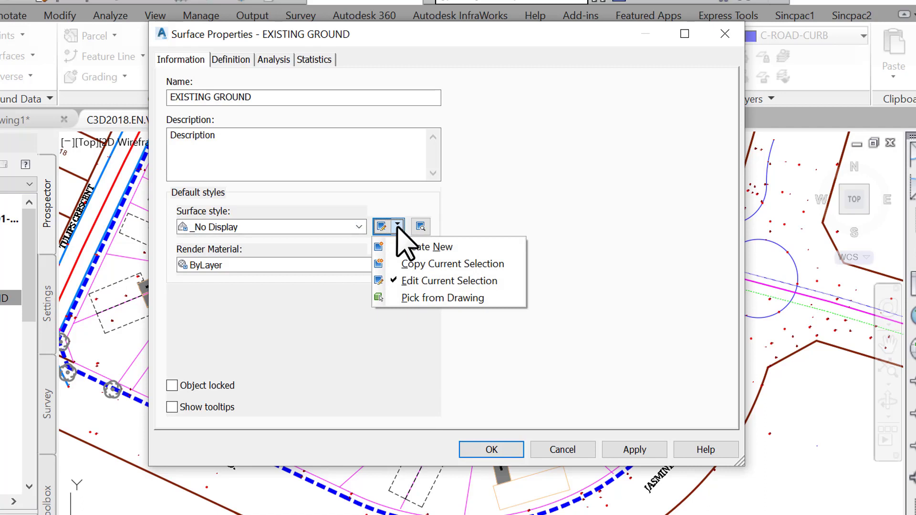
mouse_move(425, 247)
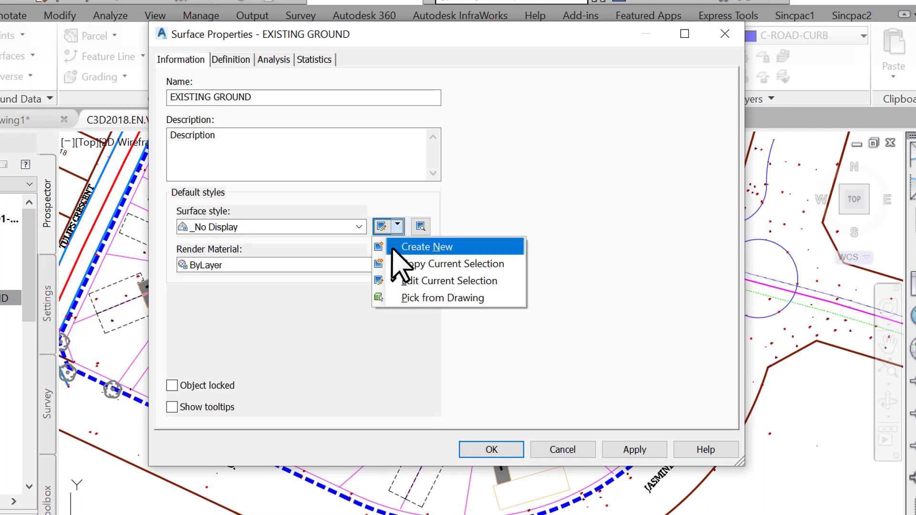
mouse_move(402, 270)
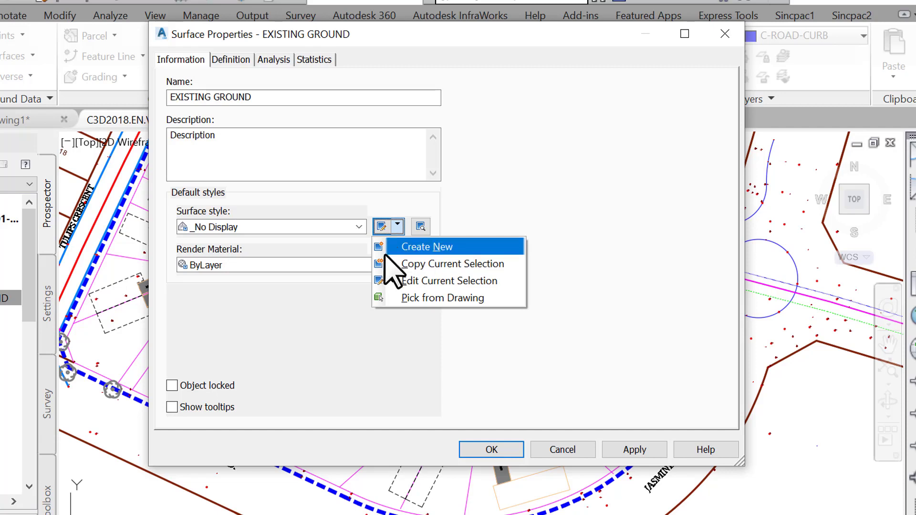
mouse_move(396, 271)
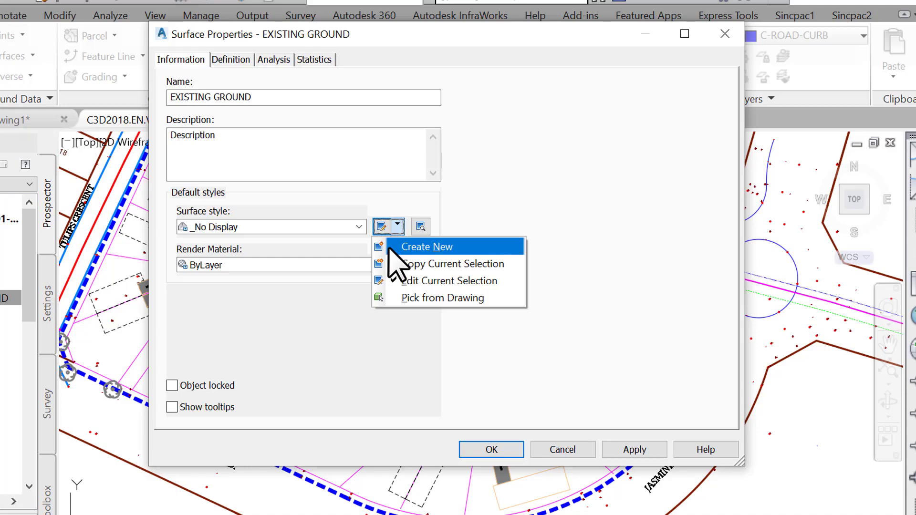
left_click(426, 246)
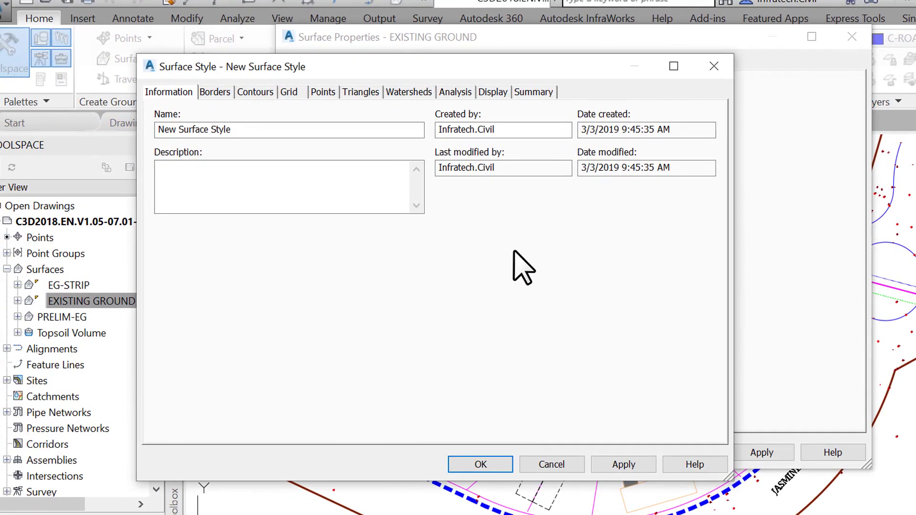
mouse_move(517, 271)
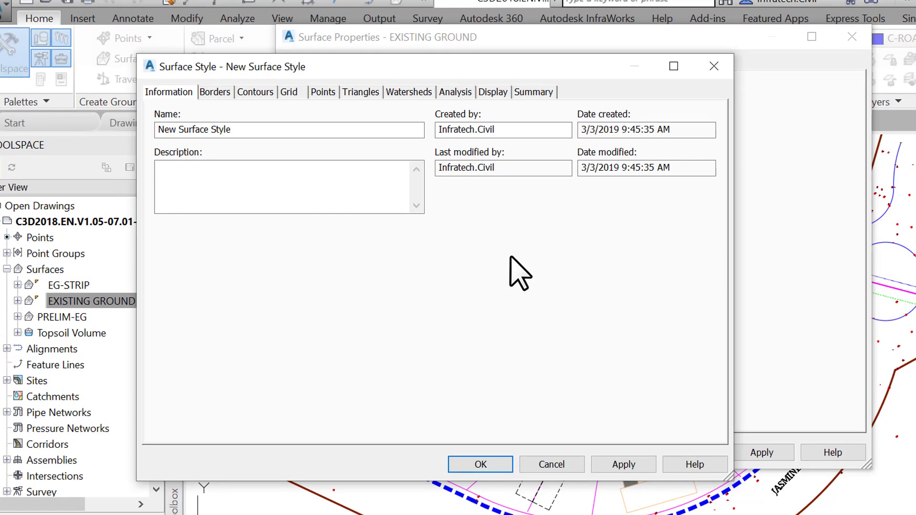
Replace the default style name with 'EN CONTOURS 0.25m' and review its border settings.
triple_click(288, 130)
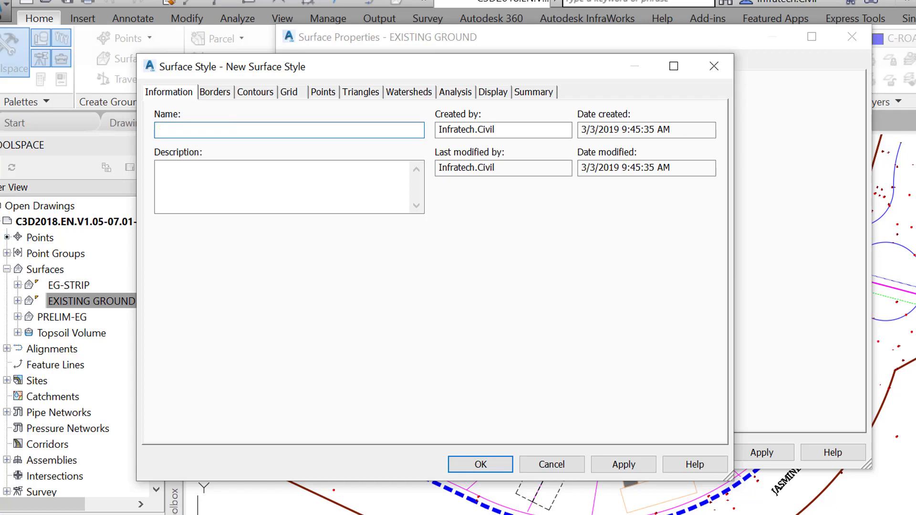
type("EN CONTOURS 0.")
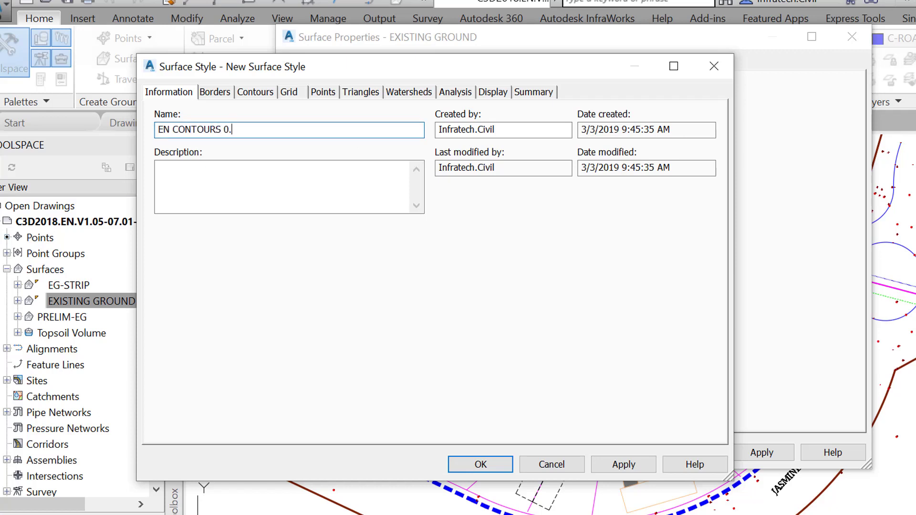
type("25m")
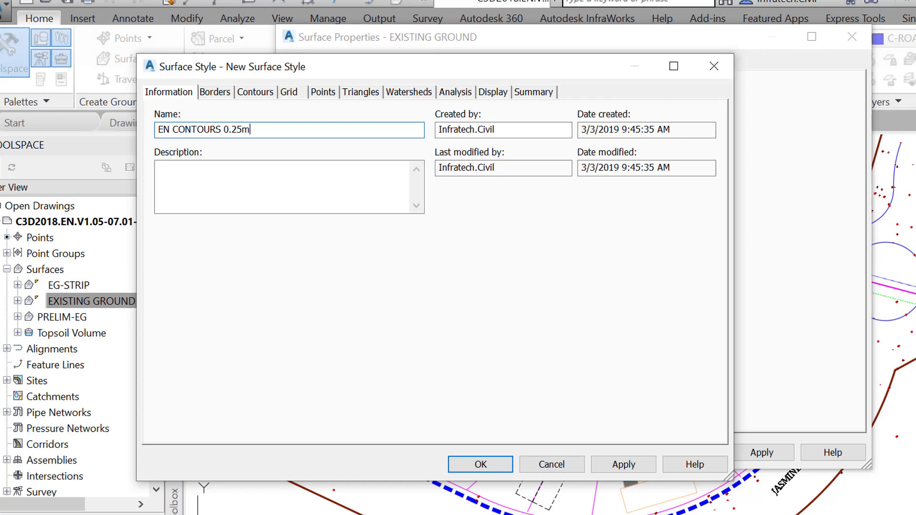
left_click(215, 92)
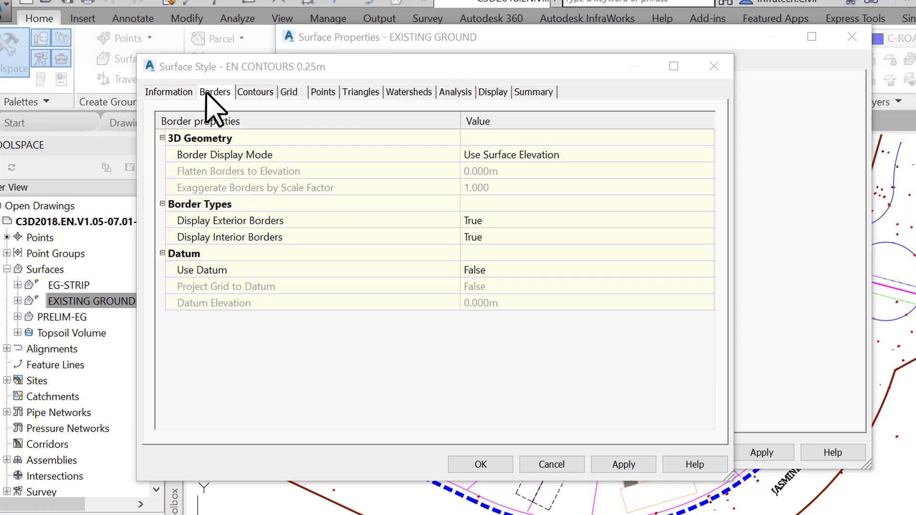
mouse_move(255, 105)
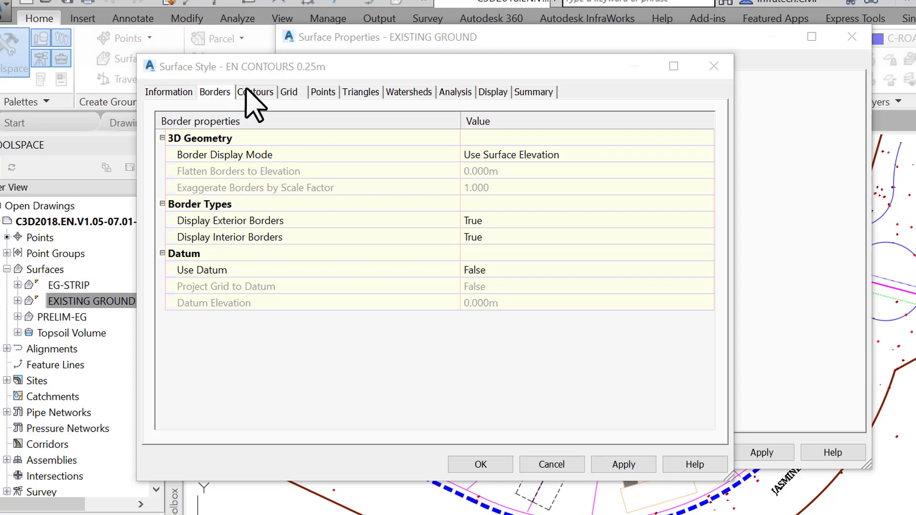
Set contour intervals to 0.250 m minor and 1.000 m major.
left_click(256, 92)
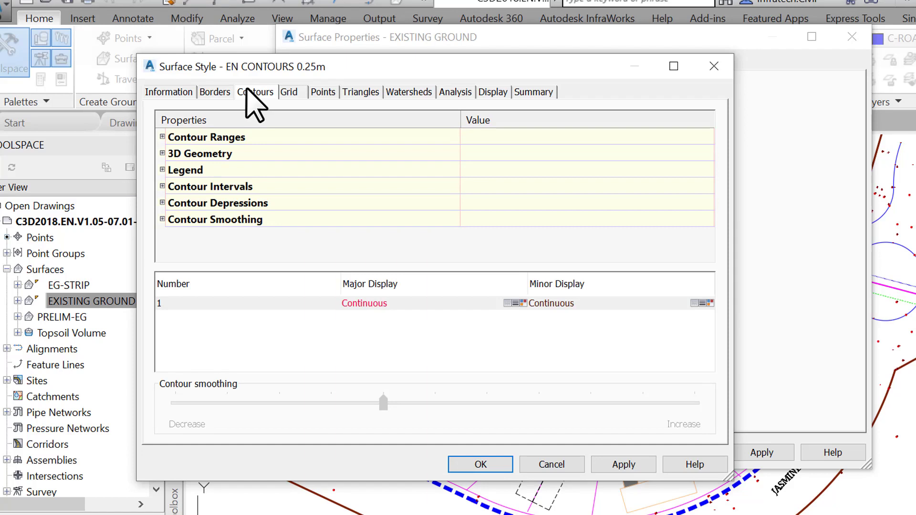
mouse_move(184, 145)
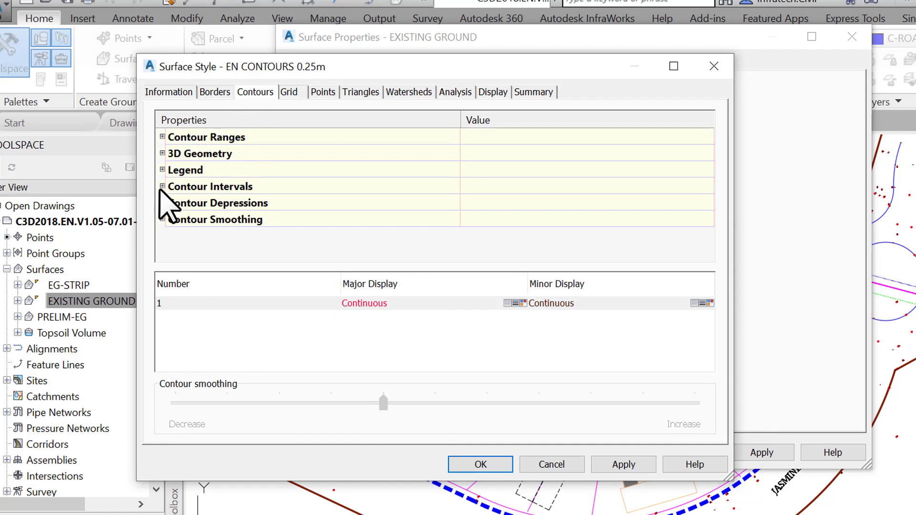
left_click(162, 187)
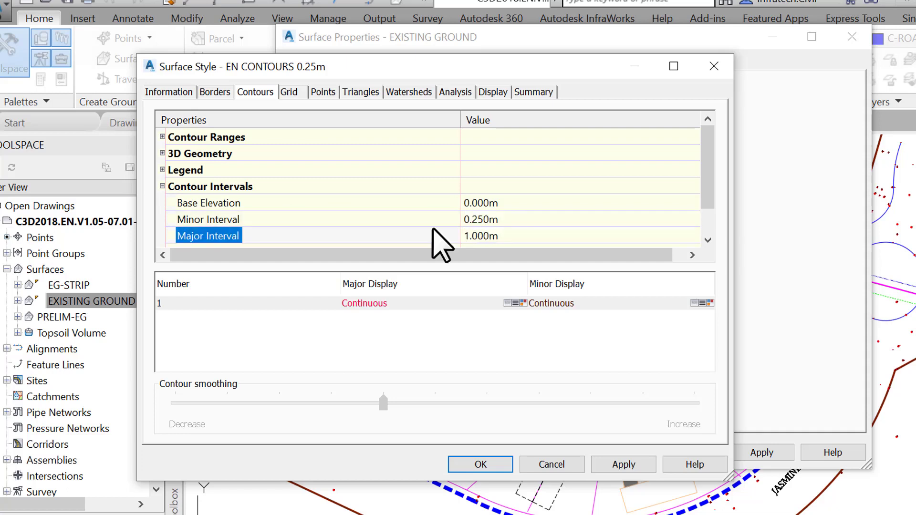
mouse_move(380, 191)
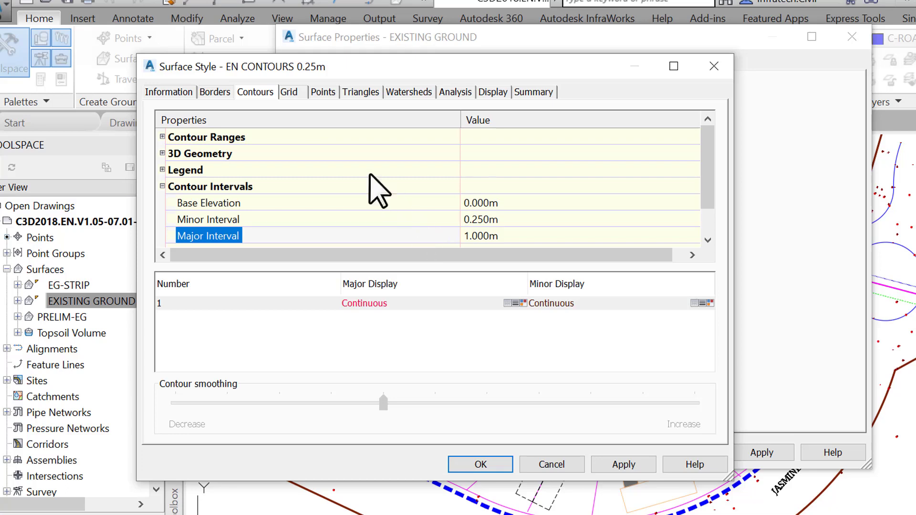
left_click(288, 92)
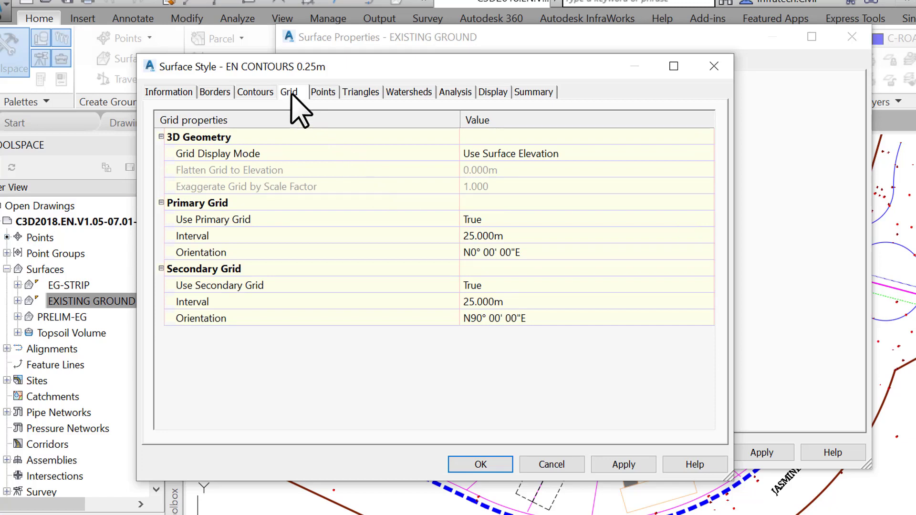
Enter 50 m for the primary and secondary grid intervals.
left_click(482, 235)
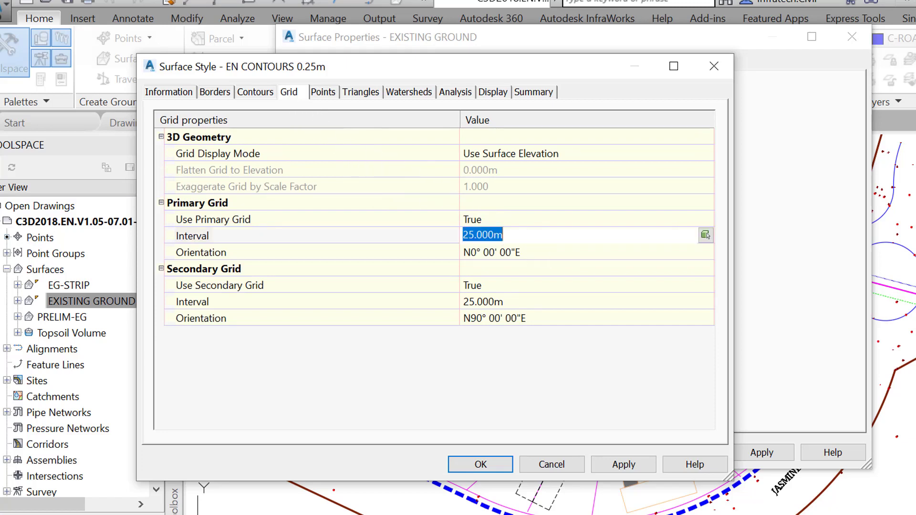
type("50")
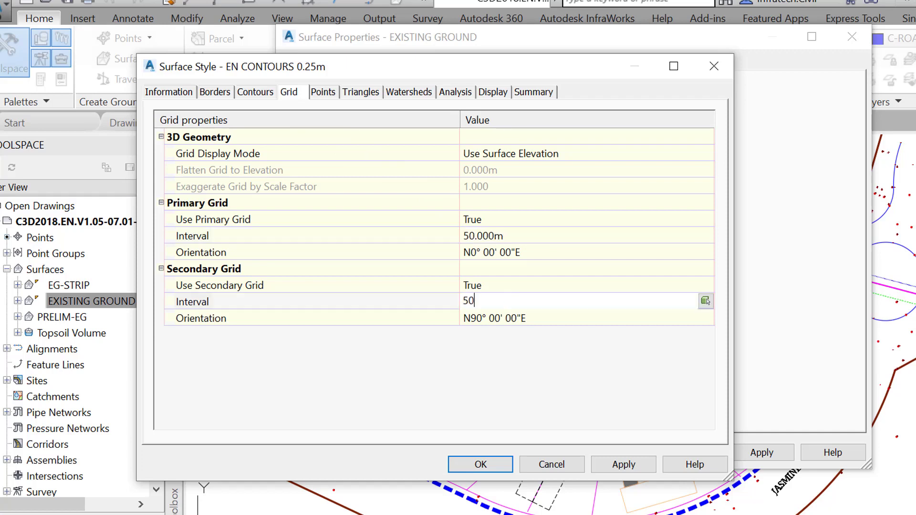
left_click(322, 92)
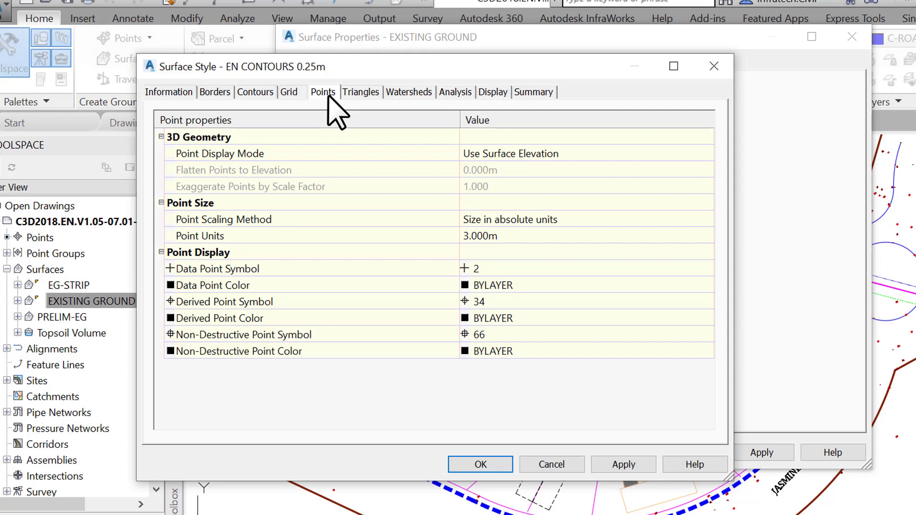
Review triangle, watershed and elevation analysis settings, inspecting range colours and count unchanged.
left_click(361, 92)
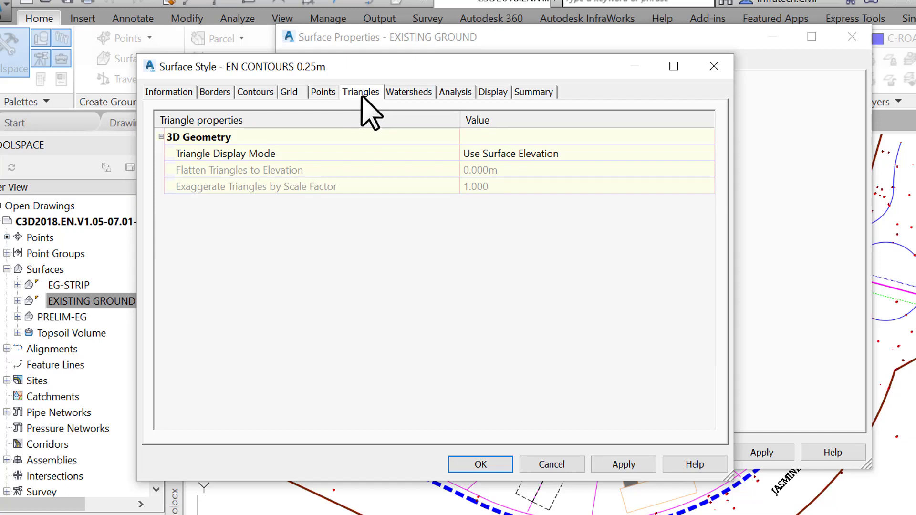
mouse_move(412, 105)
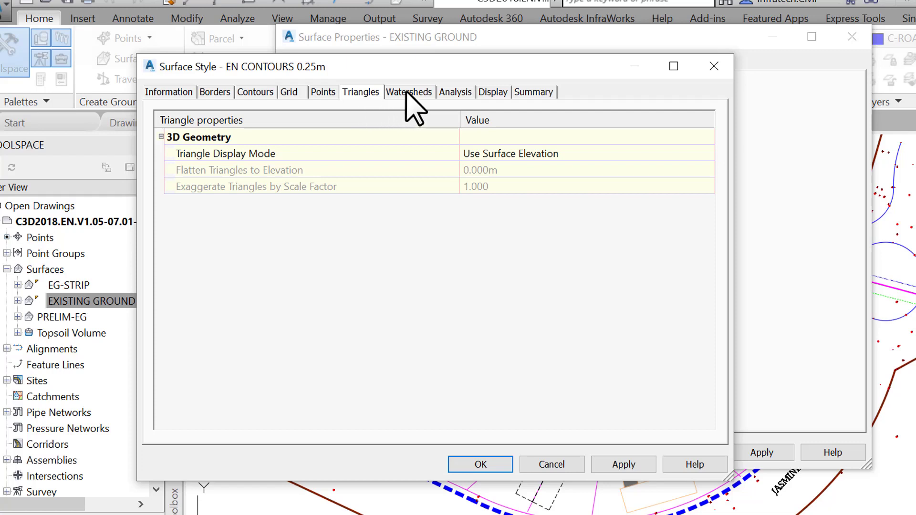
left_click(408, 91)
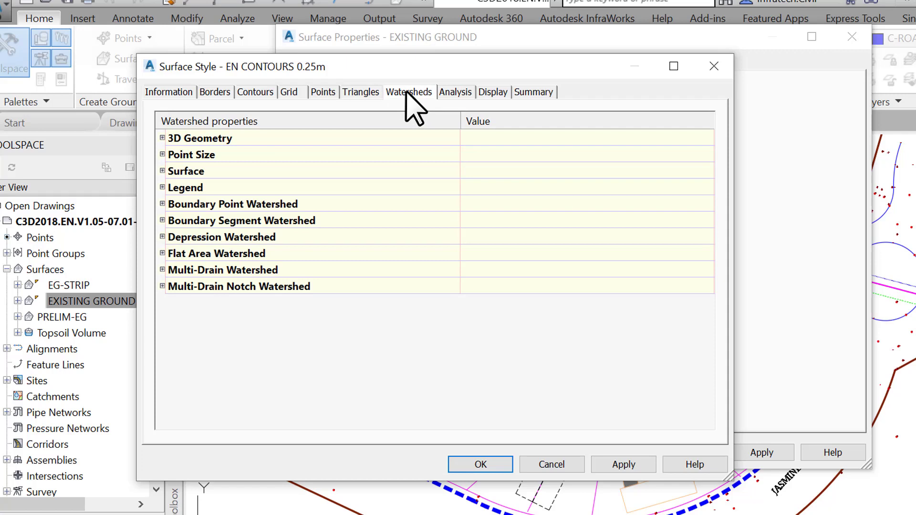
left_click(455, 92)
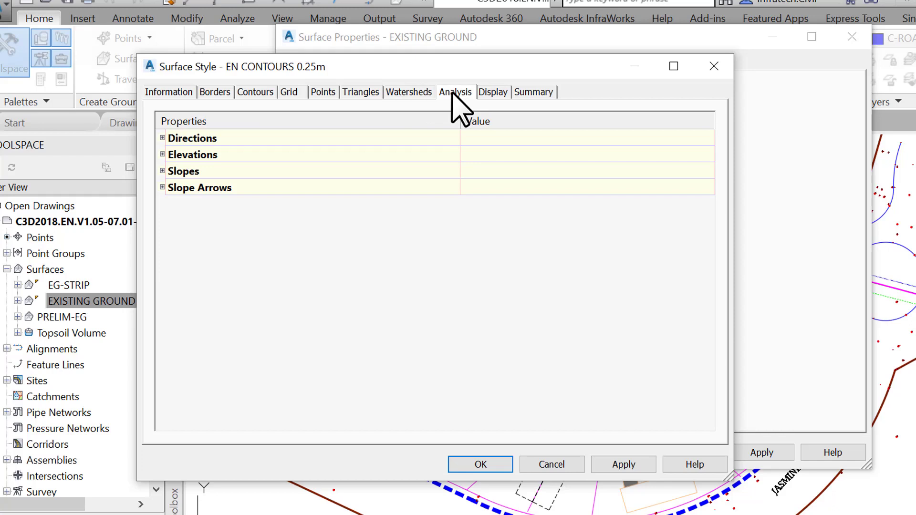
mouse_move(355, 145)
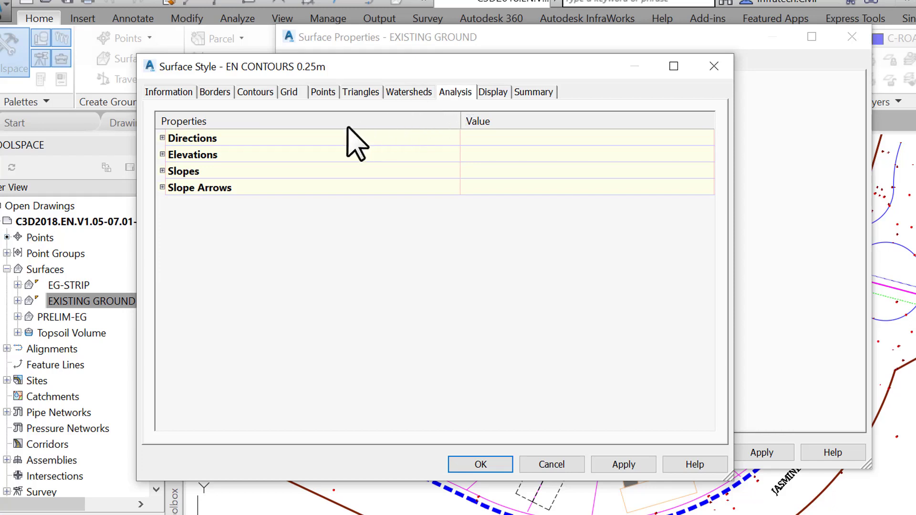
left_click(163, 154)
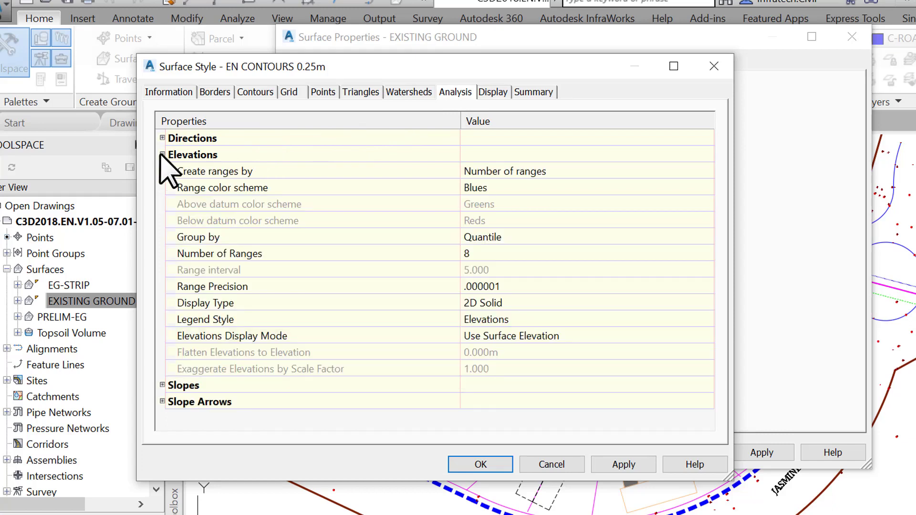
mouse_move(210, 207)
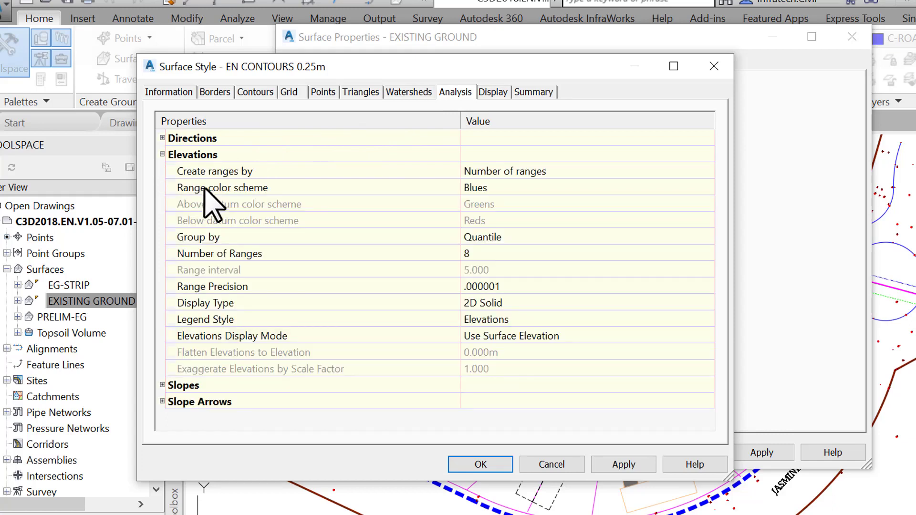
left_click(221, 187)
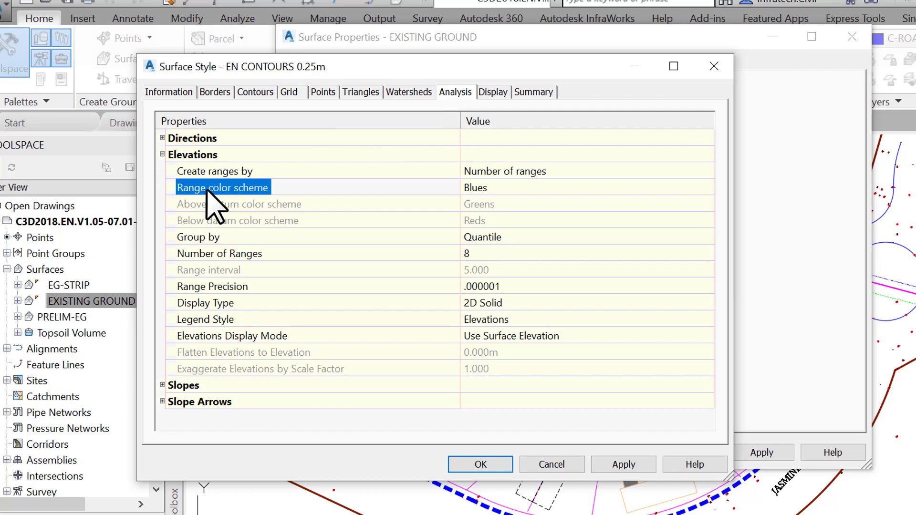
mouse_move(248, 255)
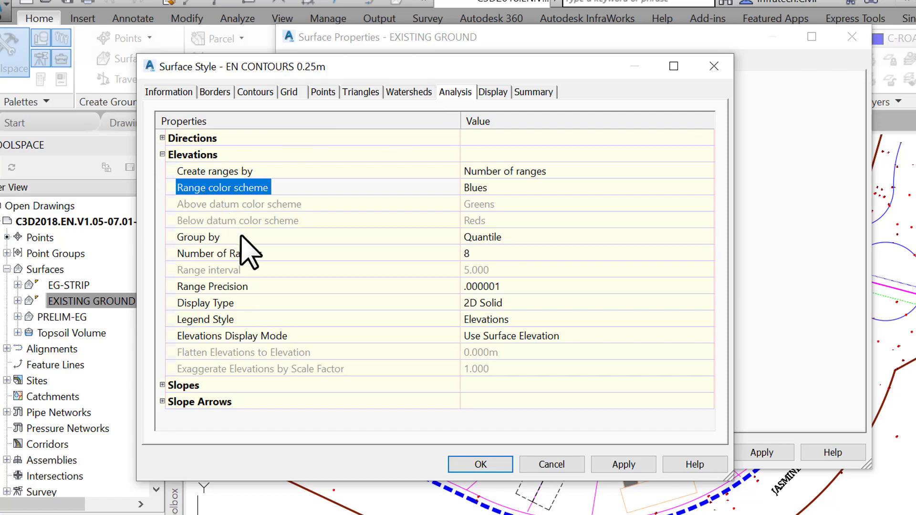
left_click(219, 253)
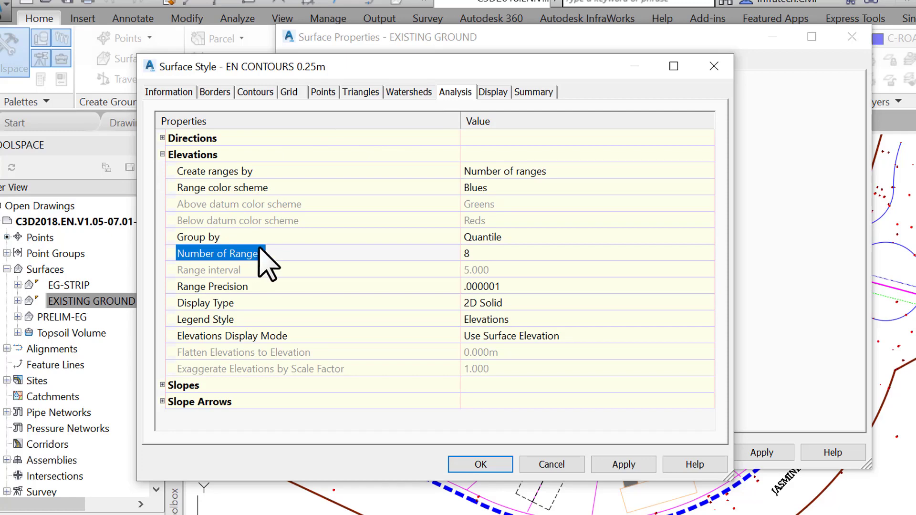
left_click(492, 92)
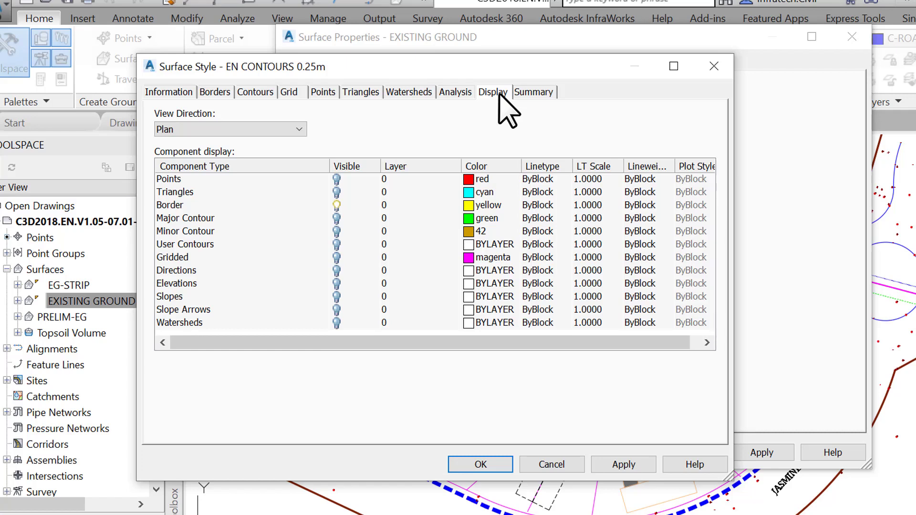
Colour the major contours grey 9 and minor contours grey 8, with linetype scale 0.2.
left_click(336, 218)
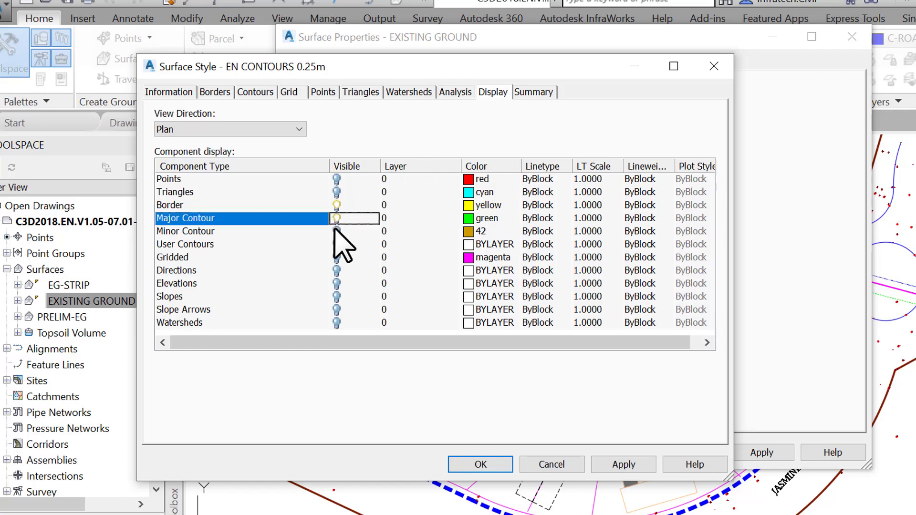
left_click(491, 218)
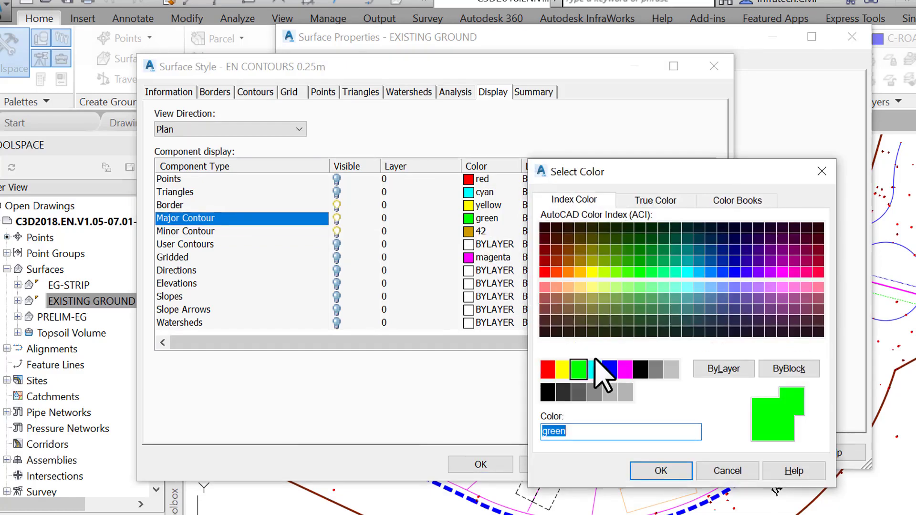
left_click(669, 369)
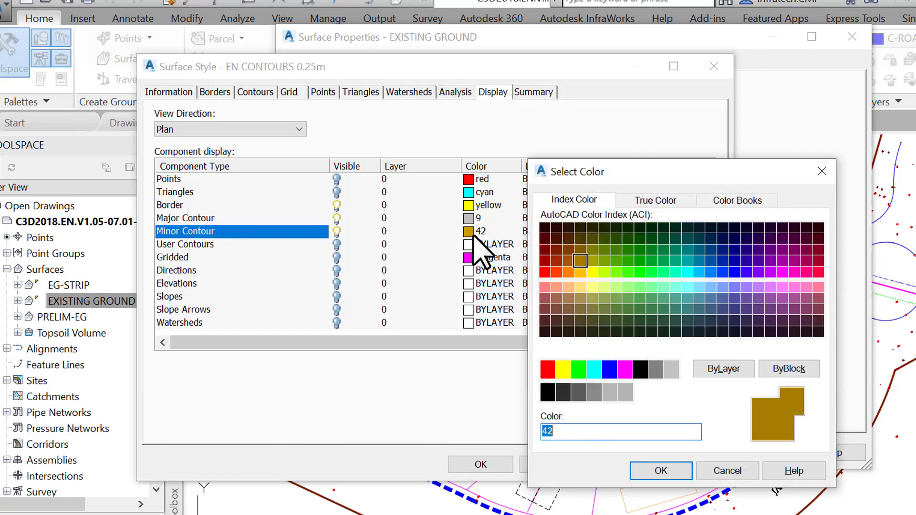
left_click(655, 369)
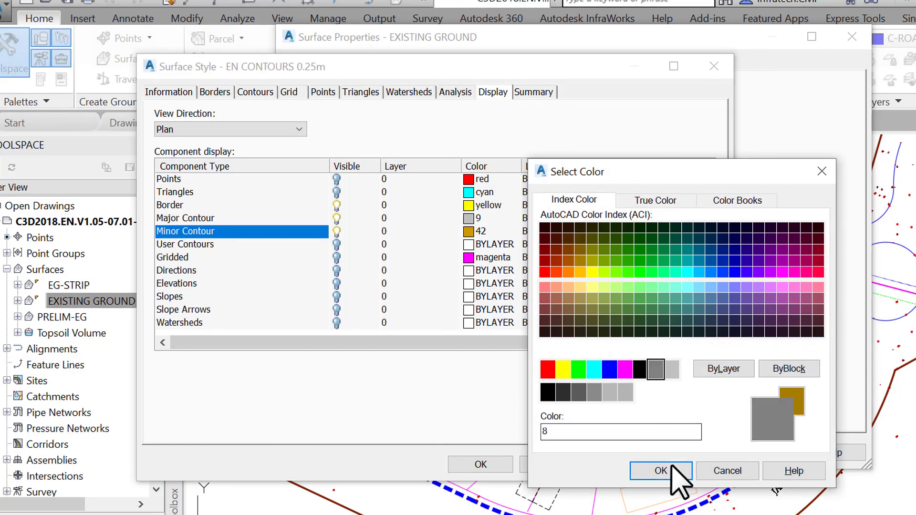
left_click(660, 471)
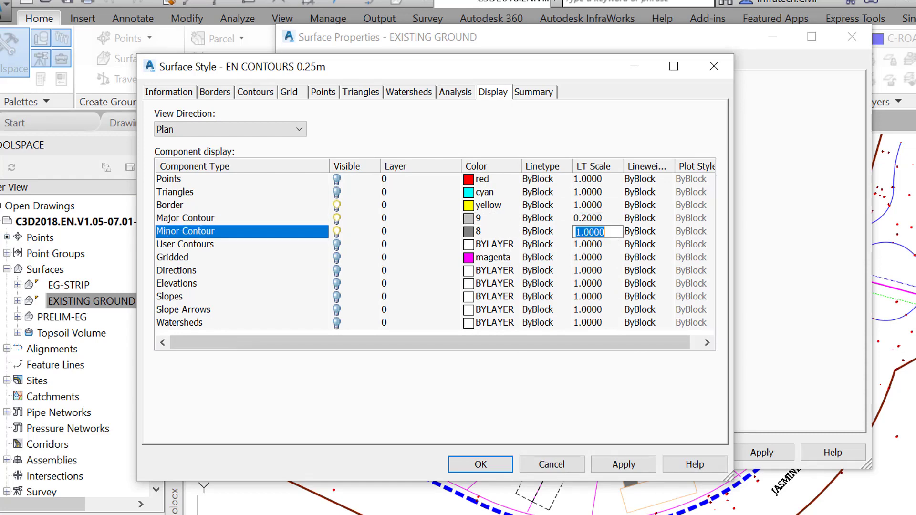
type("0.2000")
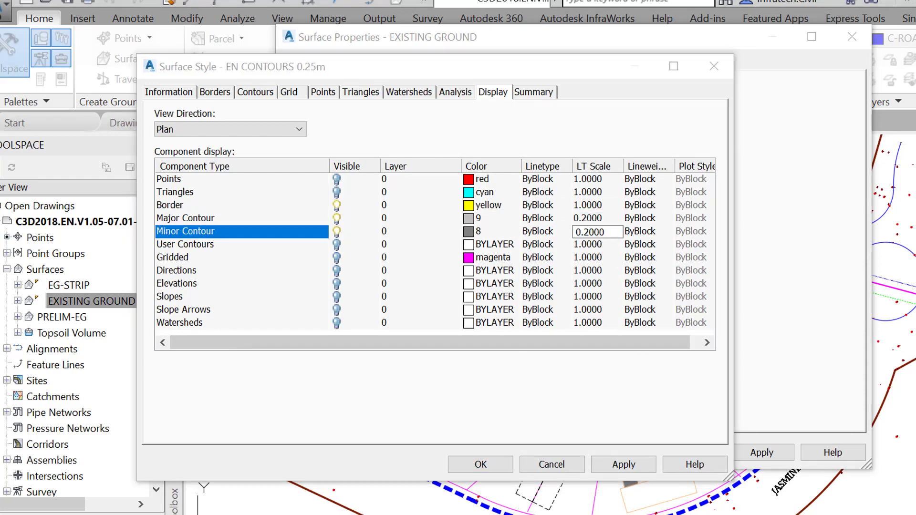
Make both contour types DASHED, with major at 0.35 mm and minor at 0.00 mm lineweight.
left_click(536, 218)
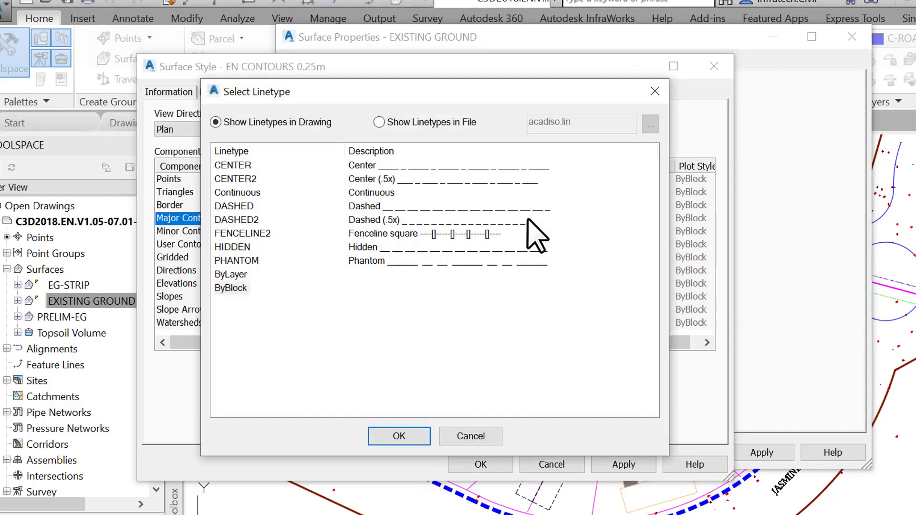
left_click(399, 436)
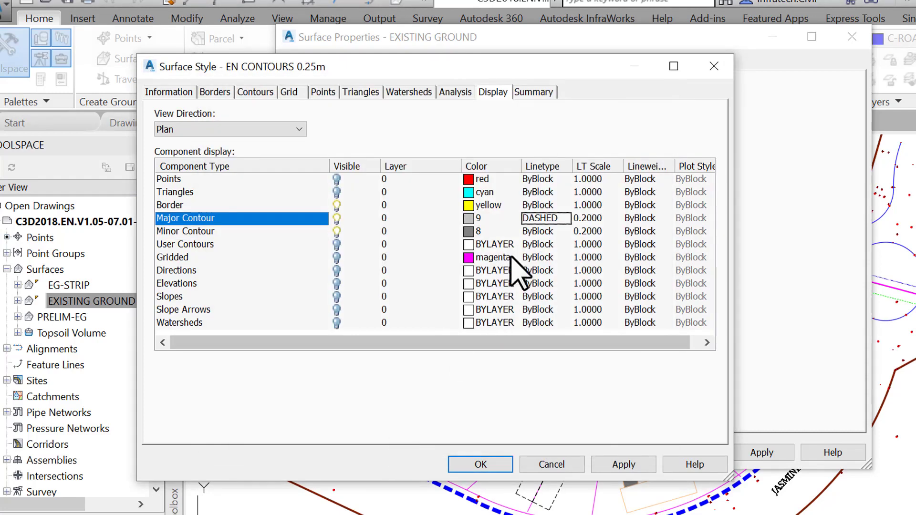
left_click(544, 231)
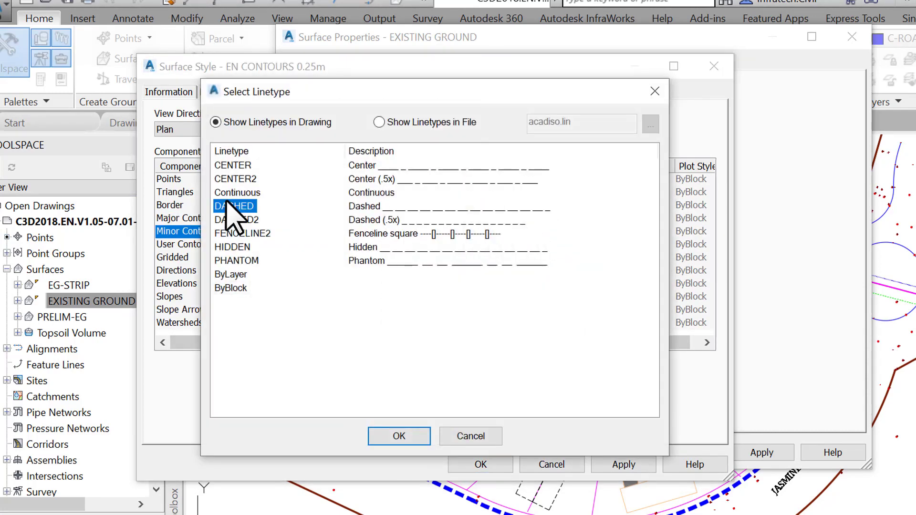
left_click(398, 435)
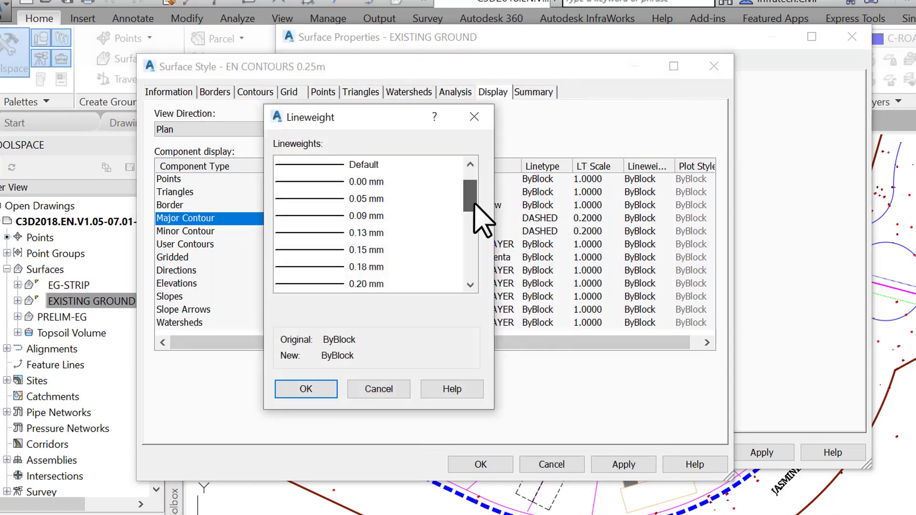
left_click(367, 232)
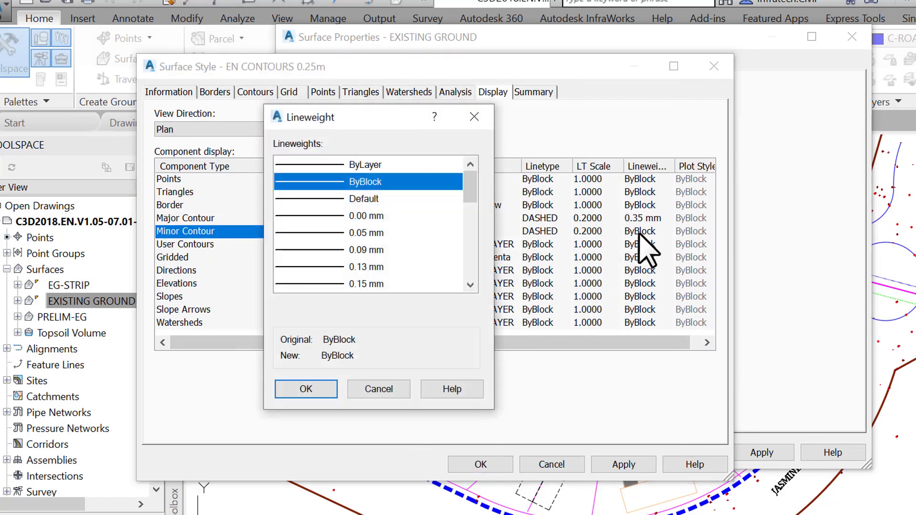
left_click(367, 215)
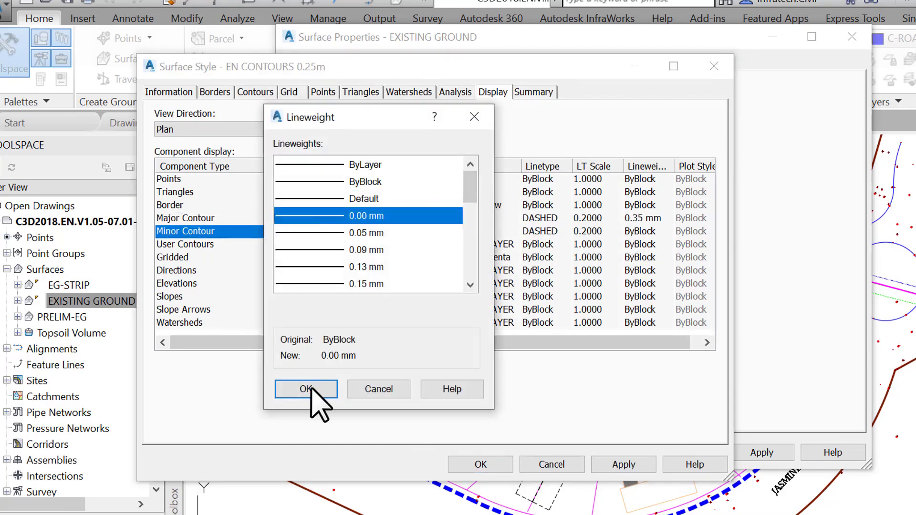
left_click(305, 389)
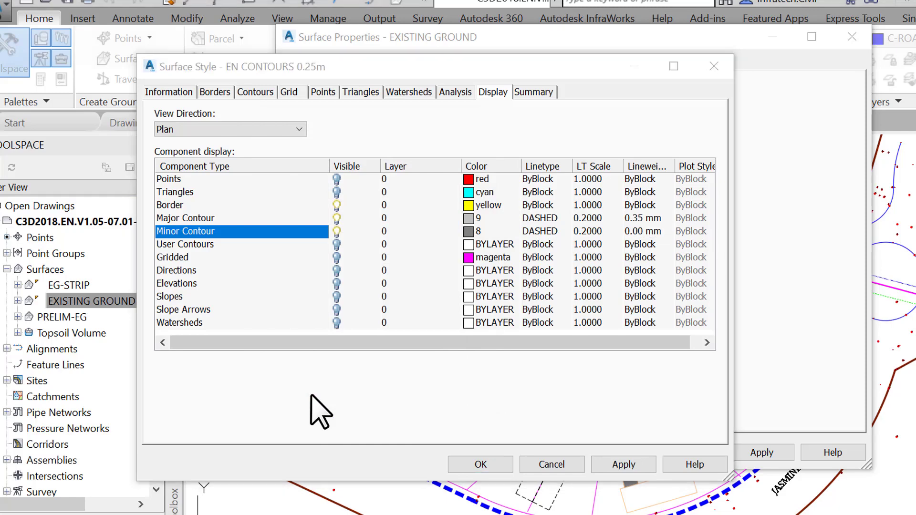
Accept the Surface Style and Surface Properties dialogs, then zoom in to view the restyled contours.
left_click(533, 92)
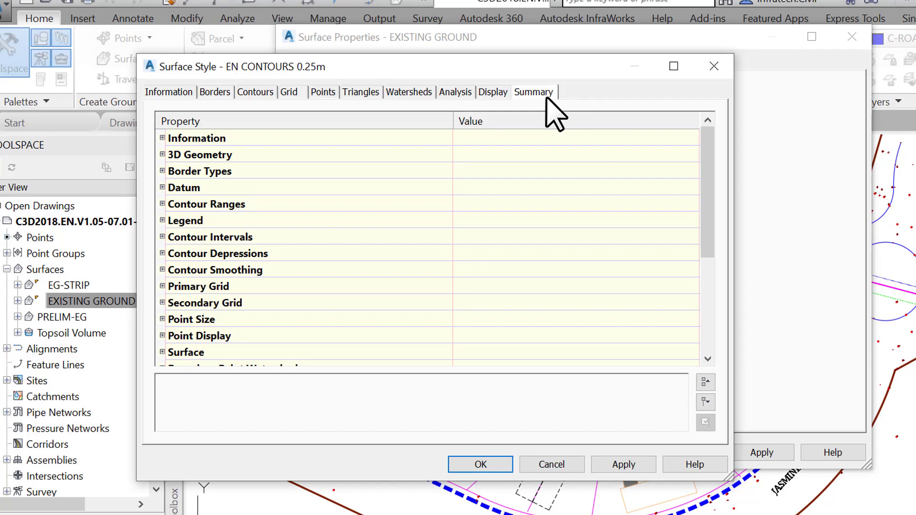
left_click(479, 464)
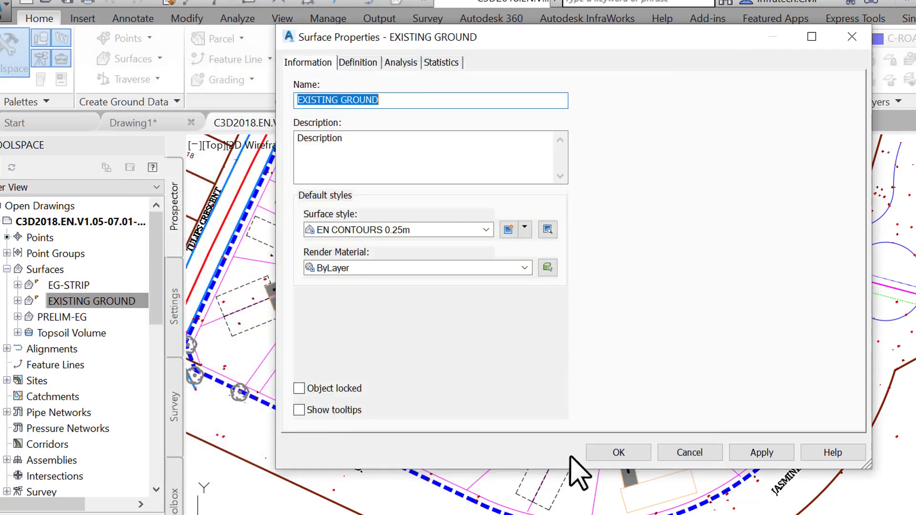
left_click(617, 452)
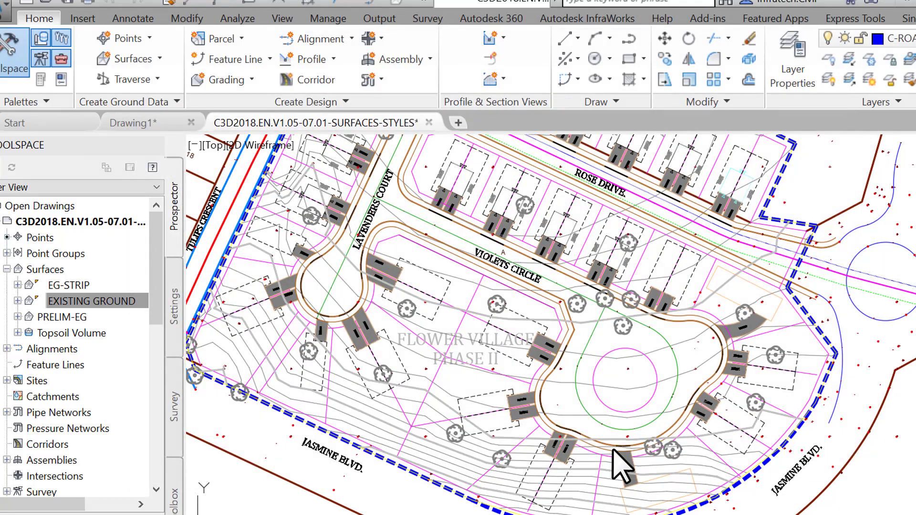
scroll("up", 3)
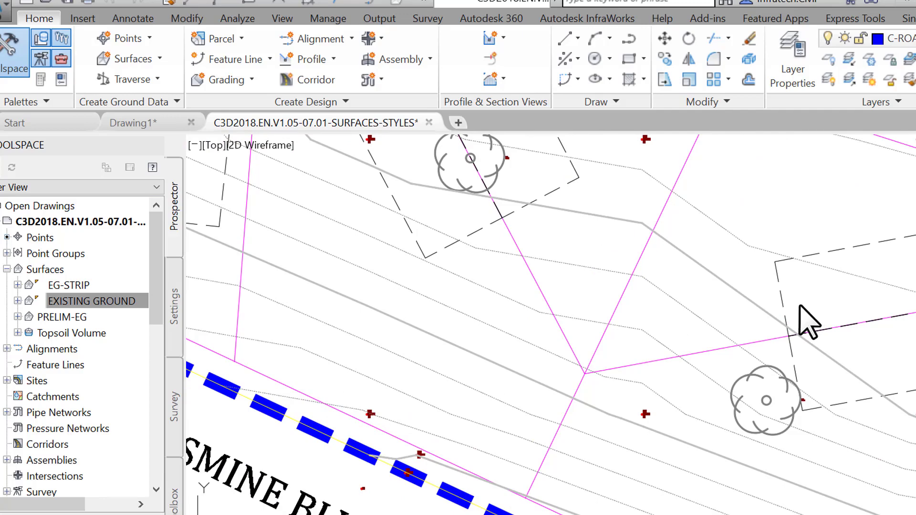
mouse_move(801, 325)
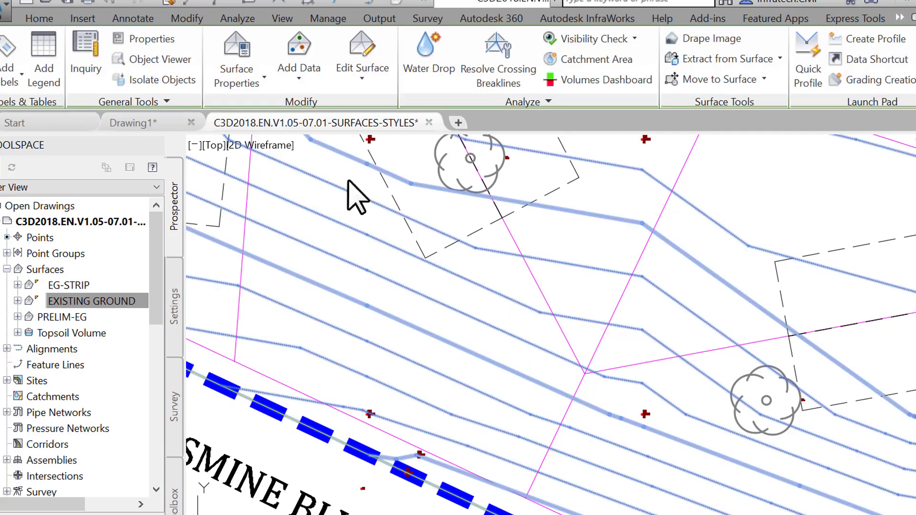
Change the EN CONTOURS 0.25m style's major and minor linetype scale to 2.0000 and save.
left_click(236, 75)
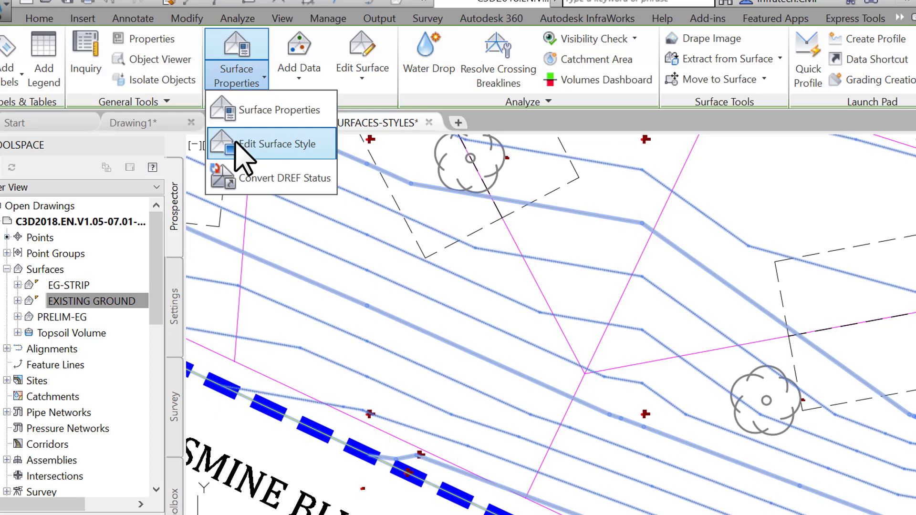
left_click(280, 143)
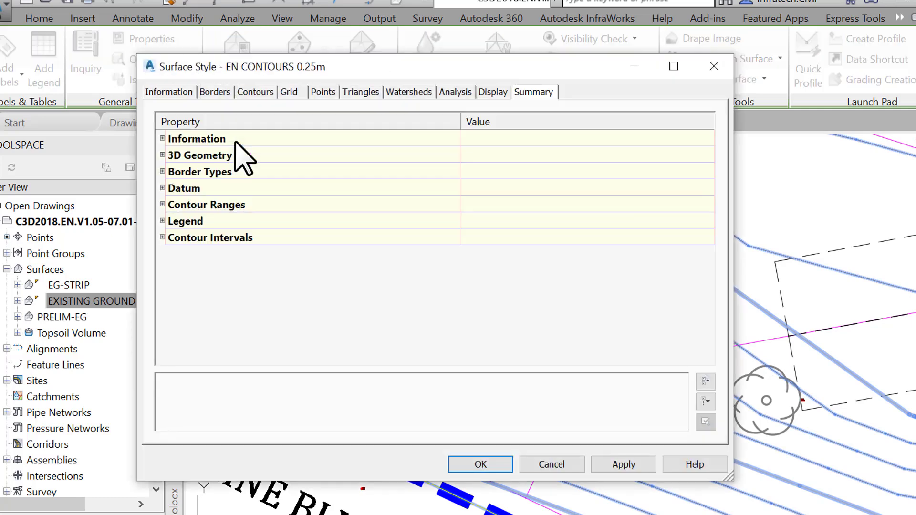
scroll("down", 3)
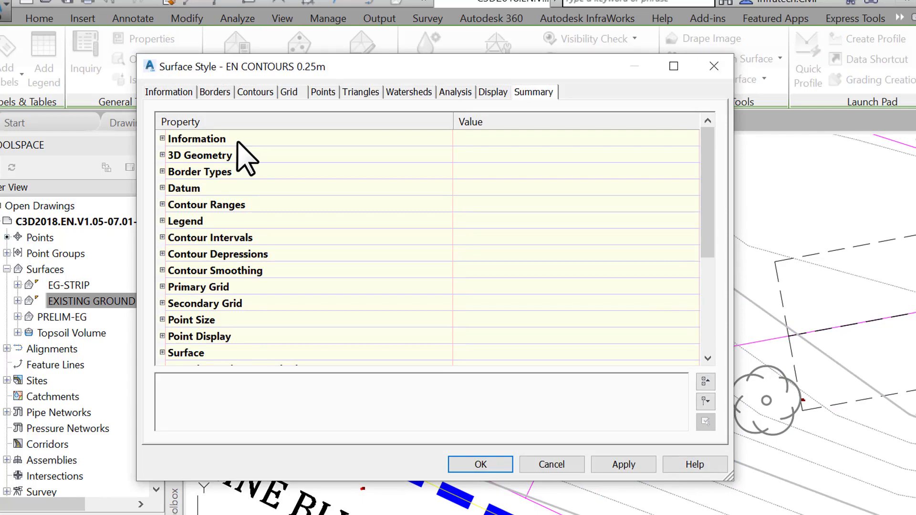
left_click(493, 92)
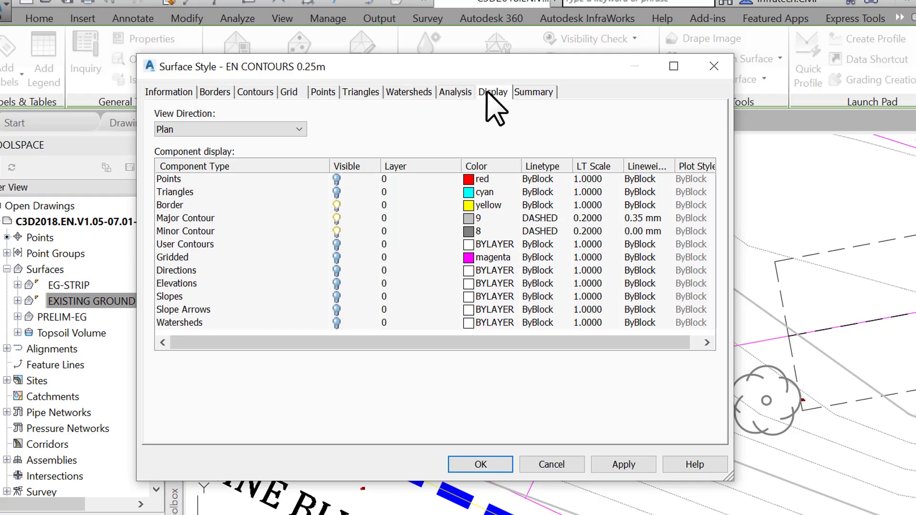
mouse_move(580, 225)
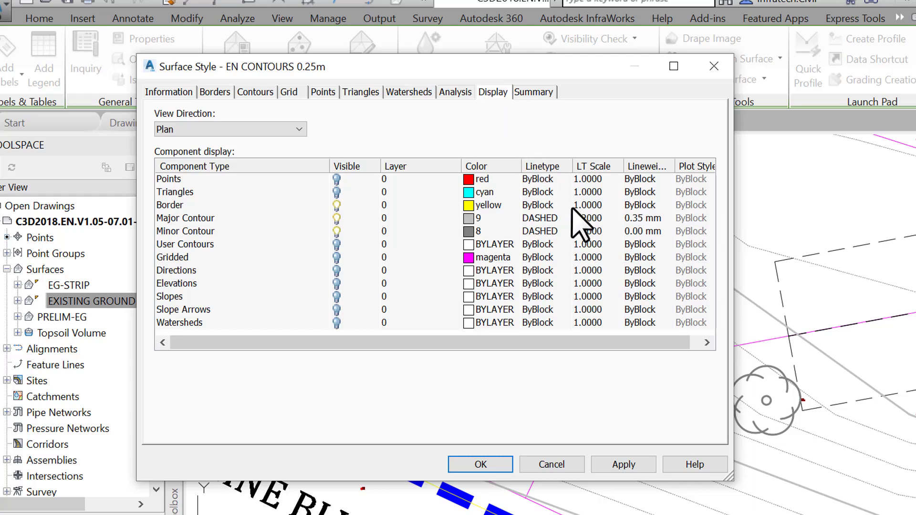
left_click(590, 218)
type("2.0000")
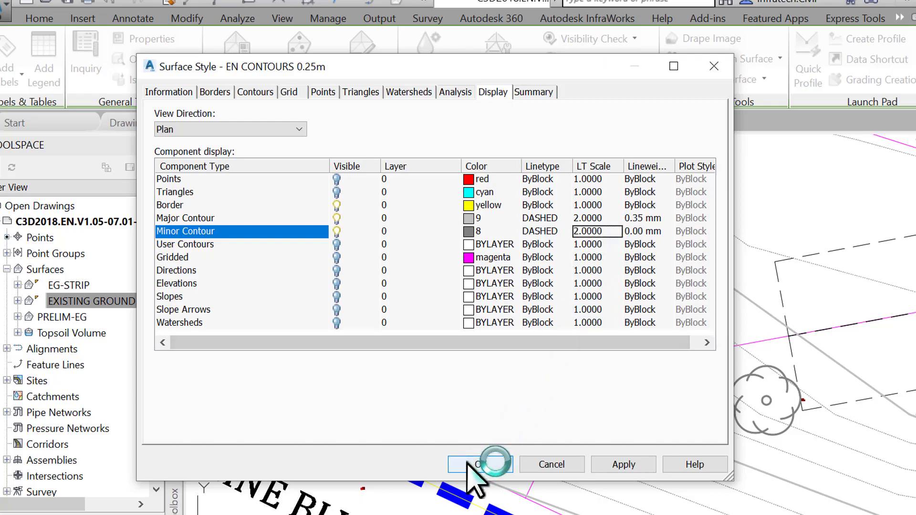
left_click(479, 464)
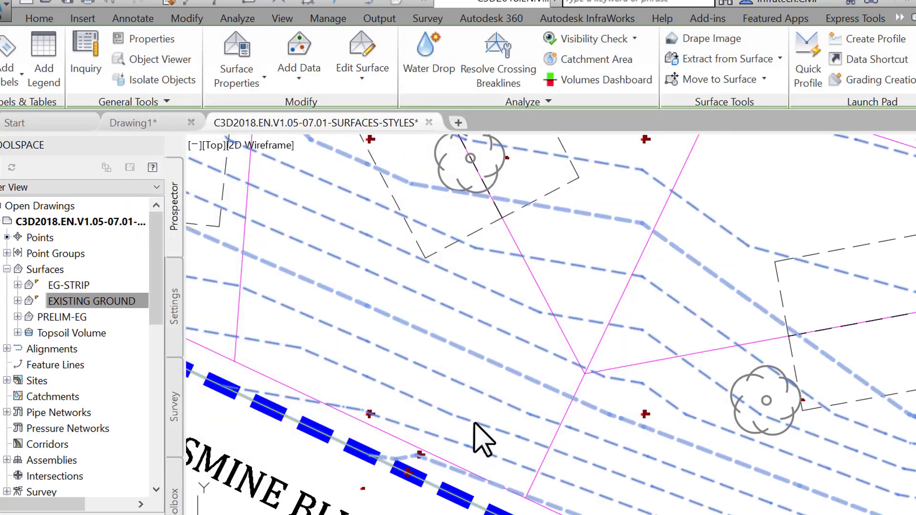